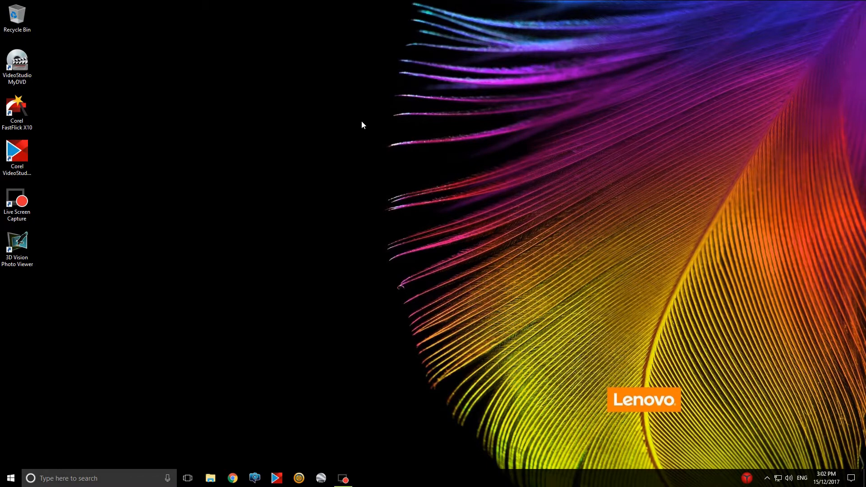
{"action": "mouse_move", "coordinate": [279, 399]}
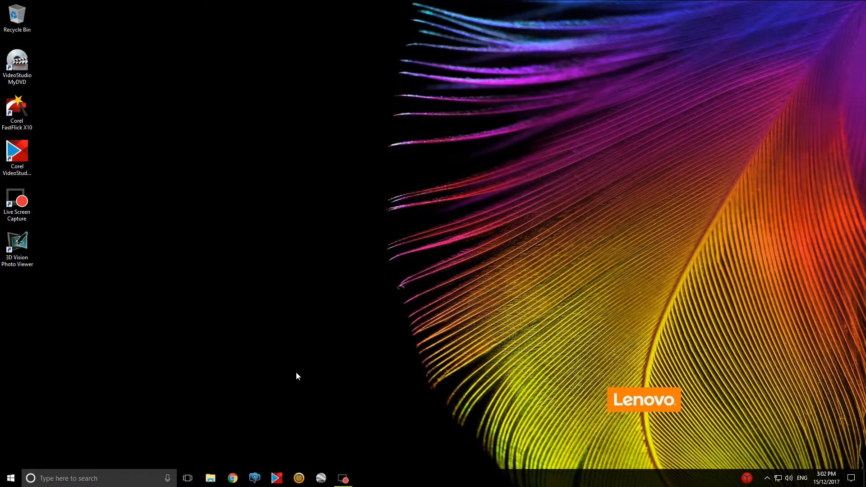
{"action": "mouse_move", "coordinate": [299, 377]}
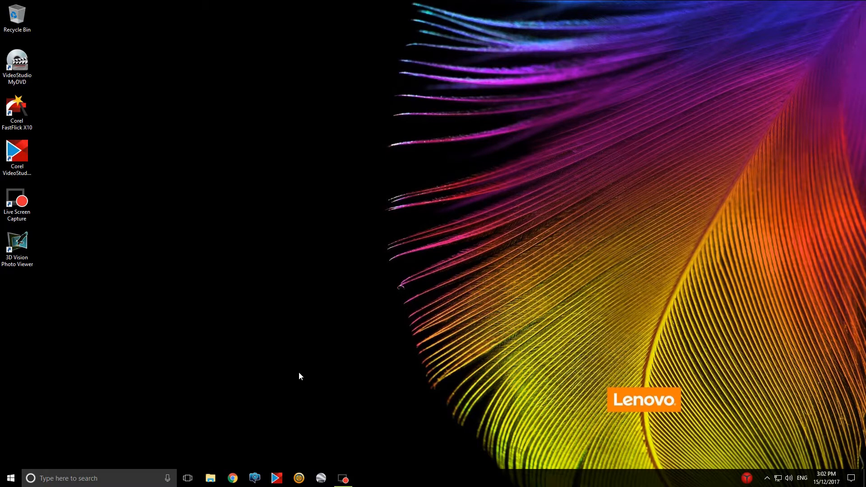
{"action": "mouse_move", "coordinate": [320, 377]}
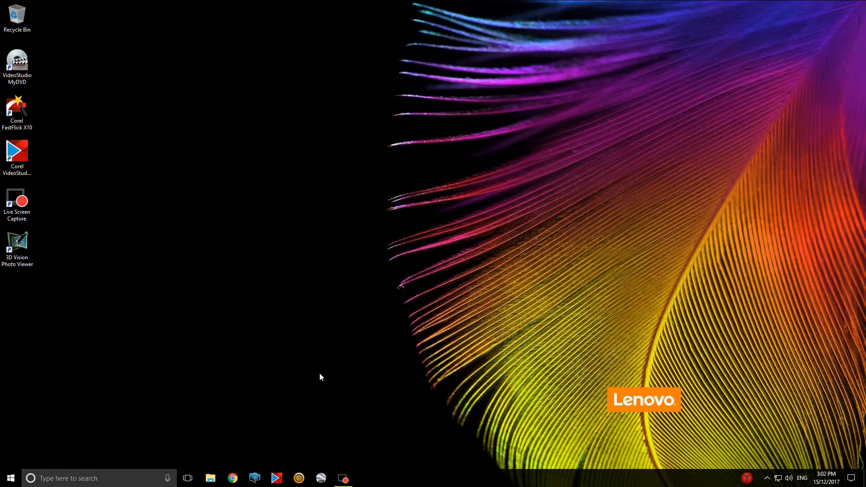
{"action": "mouse_move", "coordinate": [330, 419]}
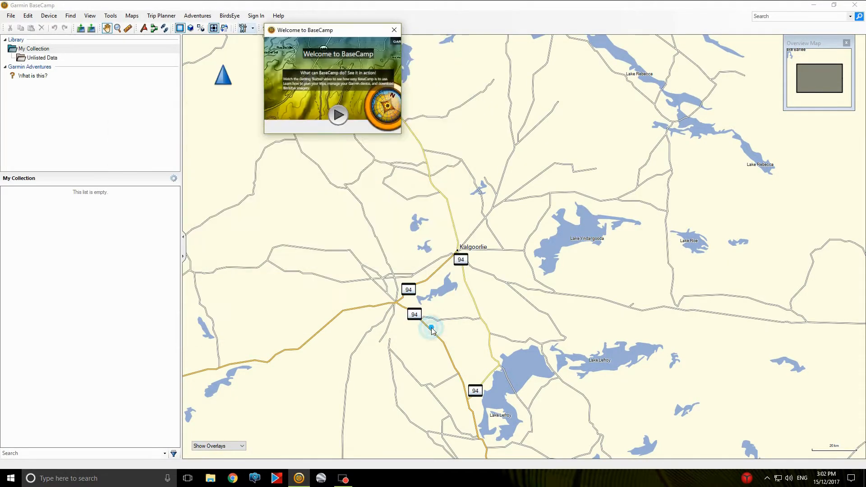
Step: Dismiss the welcome window and create a list folder named dirtyharry under My Collection
{"action": "left_click", "coordinate": [394, 29]}
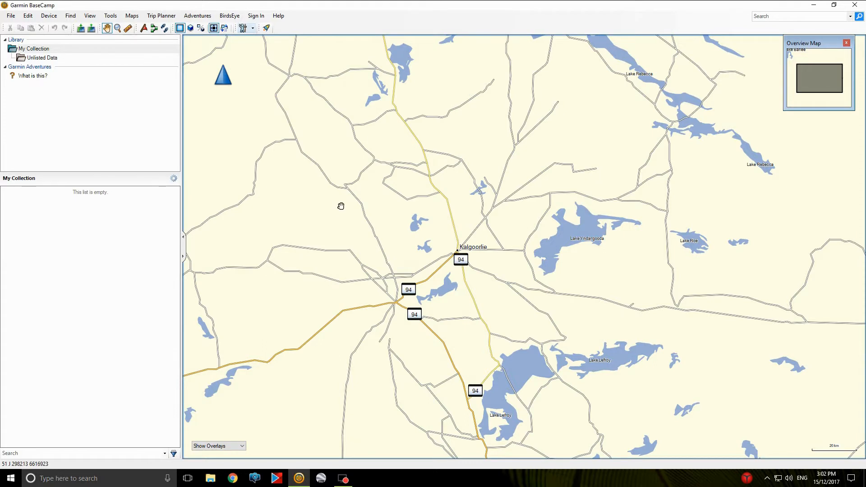
{"action": "mouse_move", "coordinate": [235, 177]}
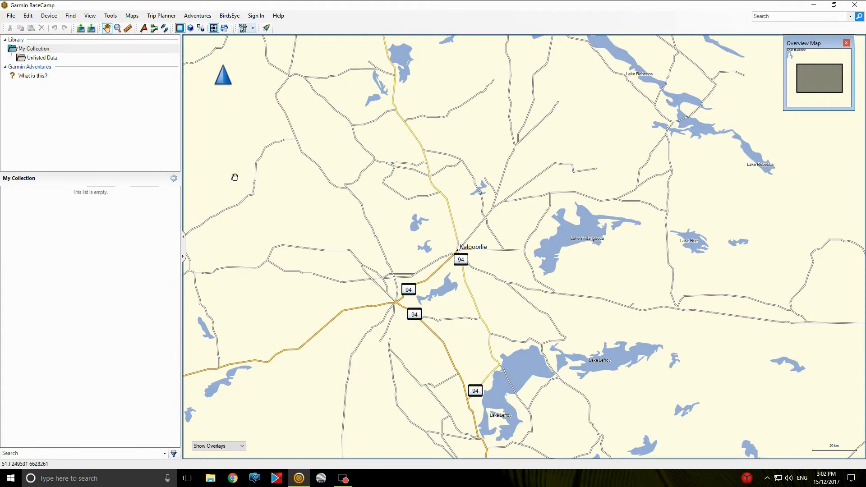
{"action": "left_click", "coordinate": [33, 49]}
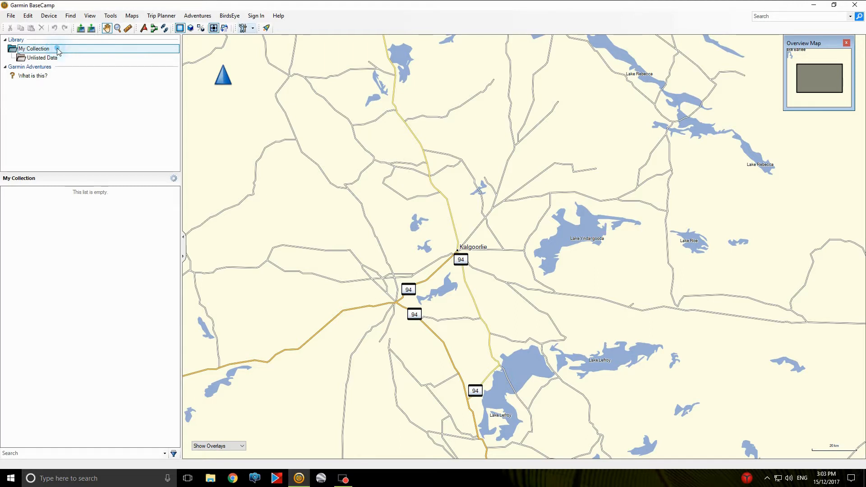
{"action": "right_click", "coordinate": [35, 49]}
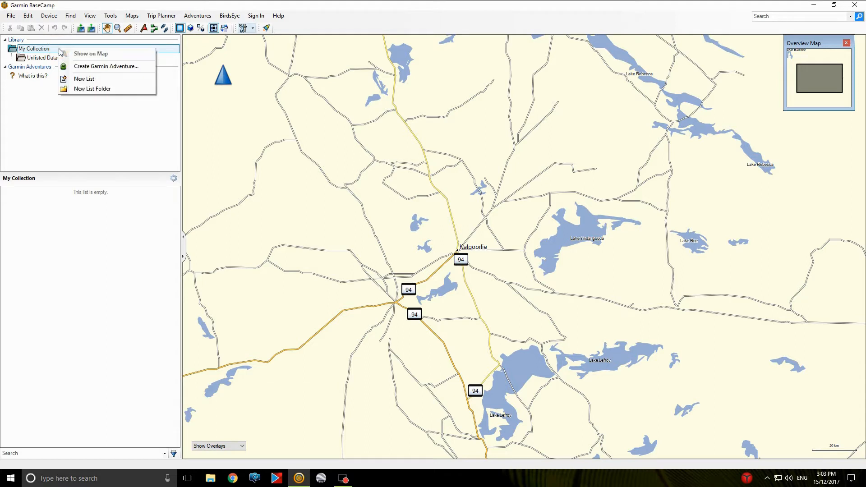
{"action": "left_click", "coordinate": [92, 89]}
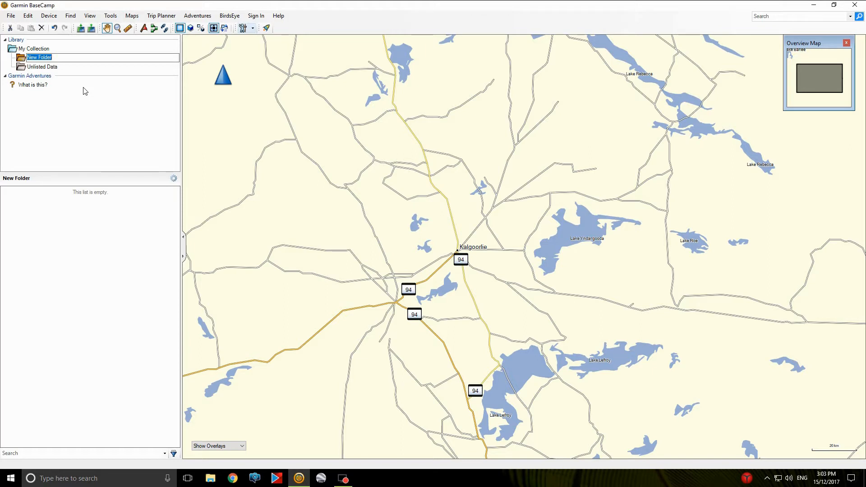
{"action": "type", "text": "dirtyharry"}
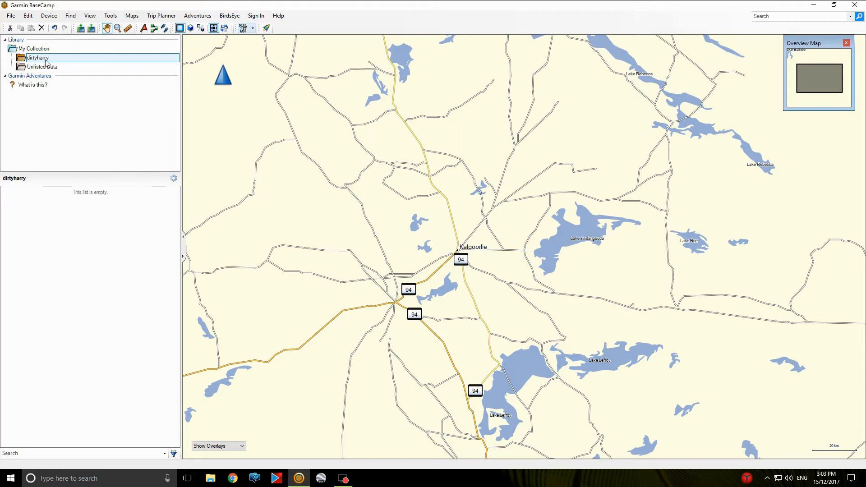
Step: Add a list named waypoints inside the dirtyharry folder
{"action": "right_click", "coordinate": [37, 58]}
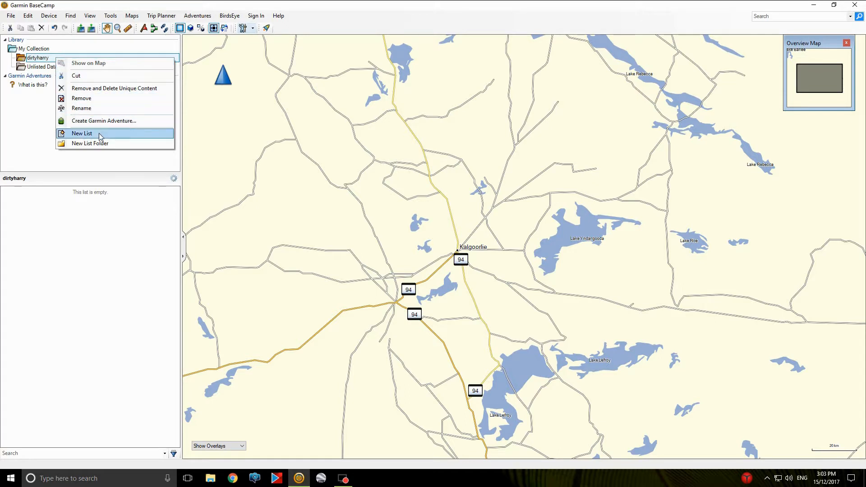
{"action": "left_click", "coordinate": [82, 133]}
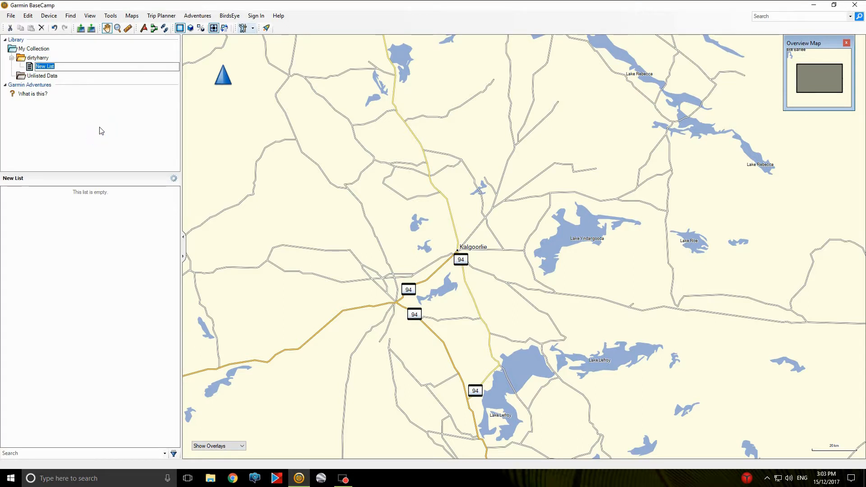
{"action": "type", "text": "w"}
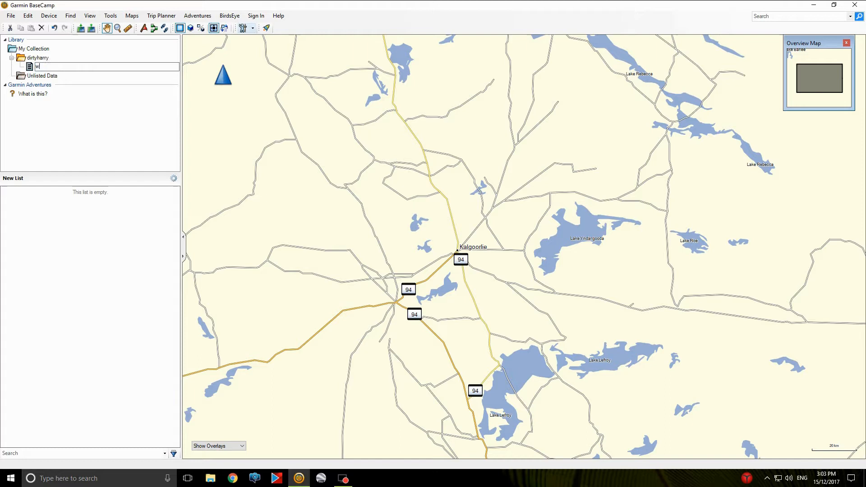
{"action": "type", "text": "aypoints"}
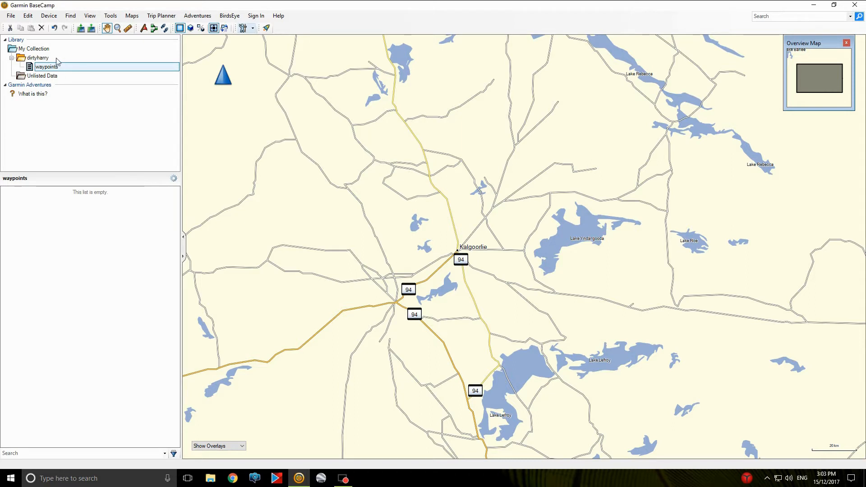
{"action": "left_click", "coordinate": [37, 58]}
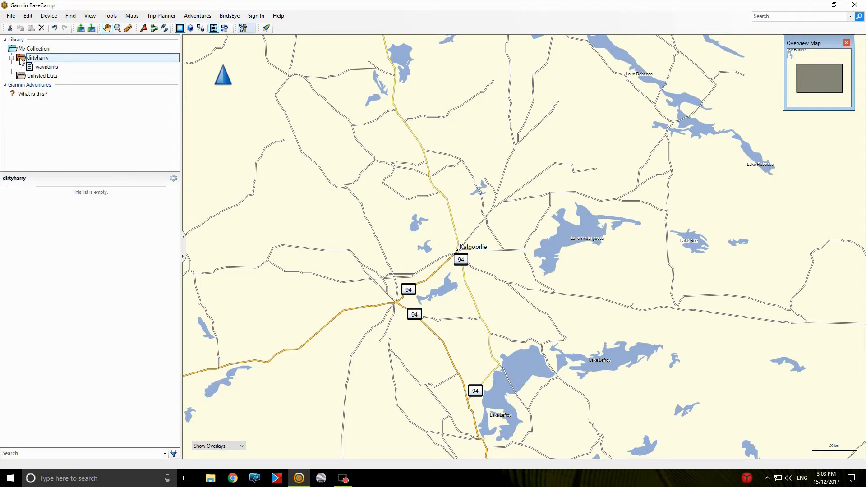
Step: Add a second list named tracks, then collapse the dirtyharry folder
{"action": "right_click", "coordinate": [38, 58]}
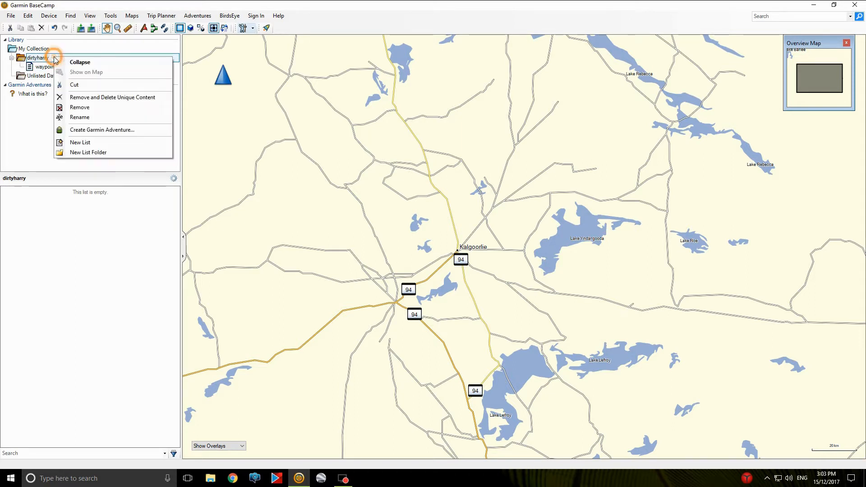
{"action": "mouse_move", "coordinate": [81, 142]}
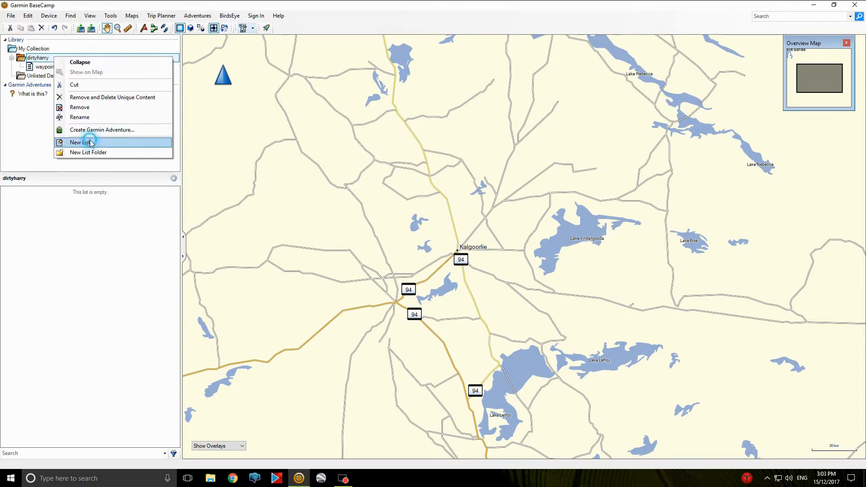
{"action": "left_click", "coordinate": [81, 142]}
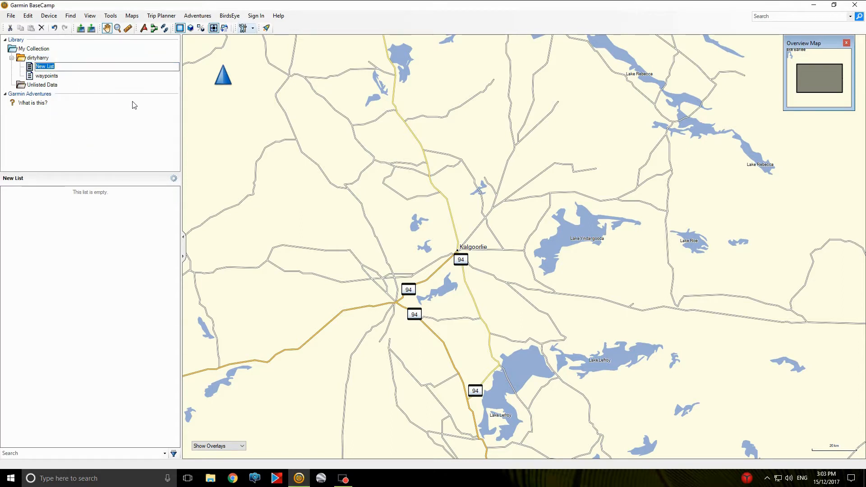
{"action": "type", "text": "H"}
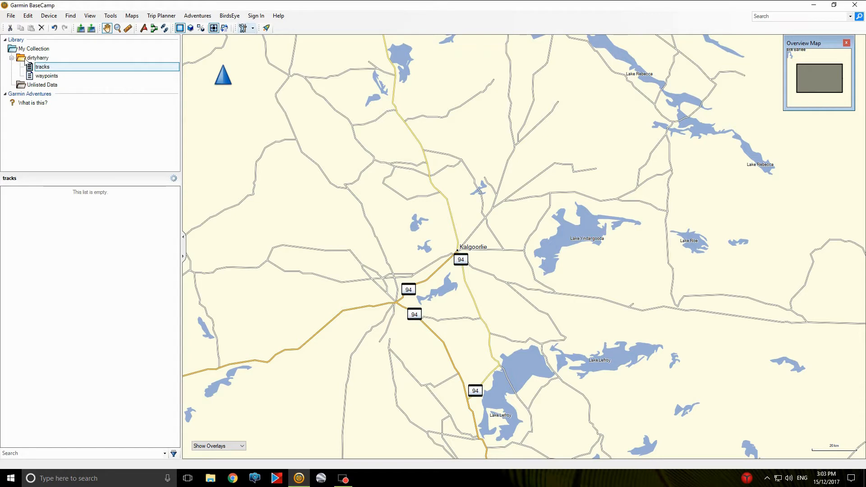
{"action": "left_click", "coordinate": [11, 58]}
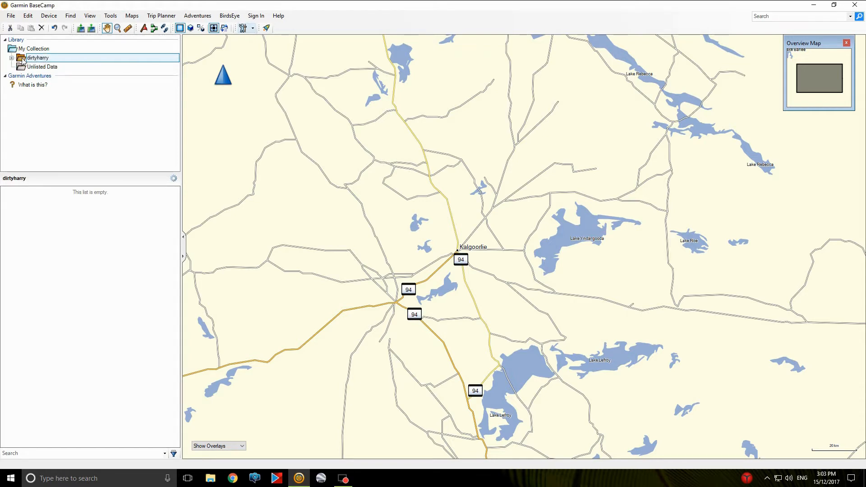
{"action": "left_click", "coordinate": [20, 58]}
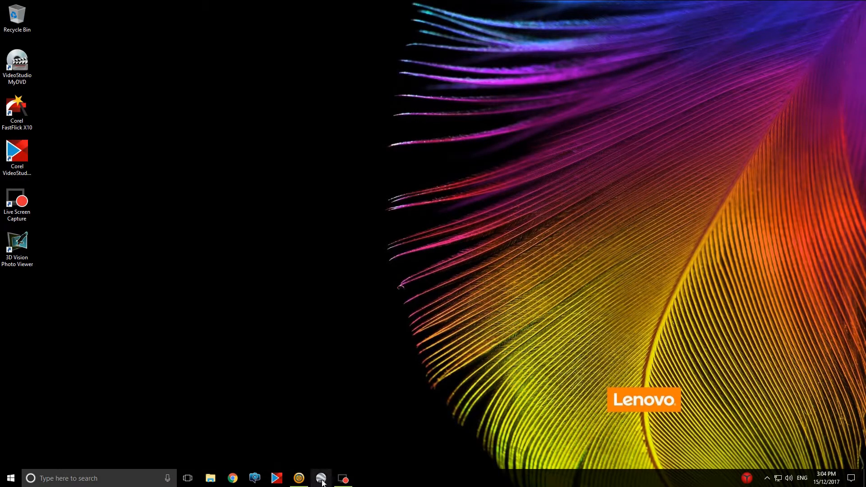
Step: Launch Google Earth Pro and zoom into the cleared tower site near Kalgoorlie, Western Australia
{"action": "left_click", "coordinate": [320, 478]}
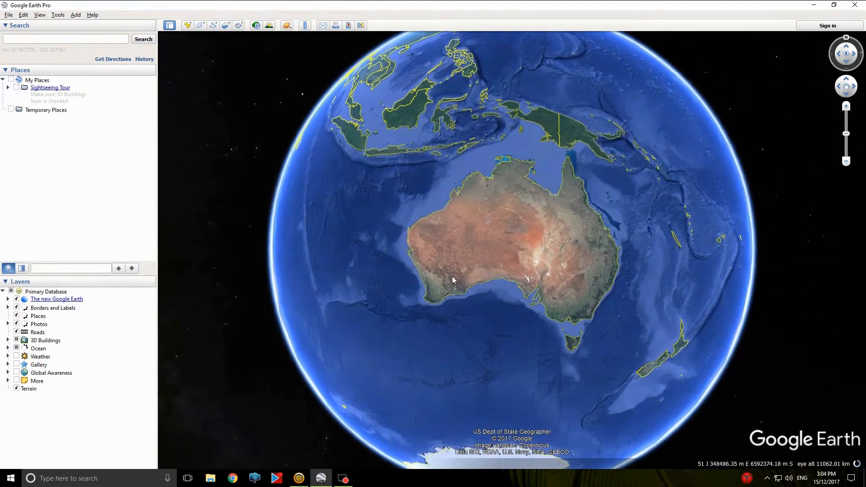
{"action": "scroll", "scroll_direction": "down", "scroll_amount": 3}
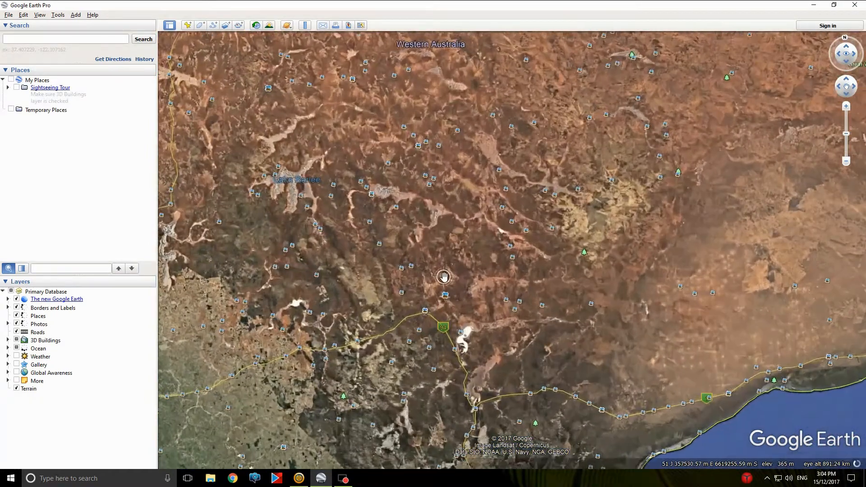
{"action": "scroll", "scroll_direction": "down", "scroll_amount": 3}
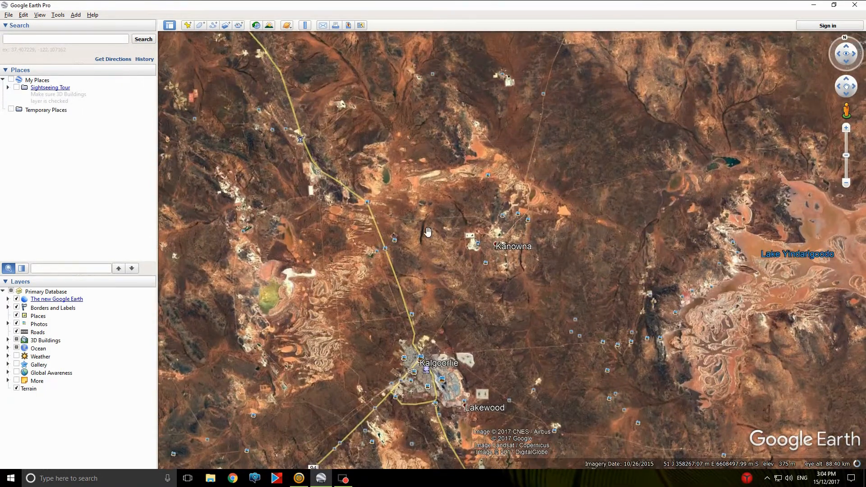
{"action": "left_click_drag", "start_coordinate": [428, 231], "coordinate": [310, 185]}
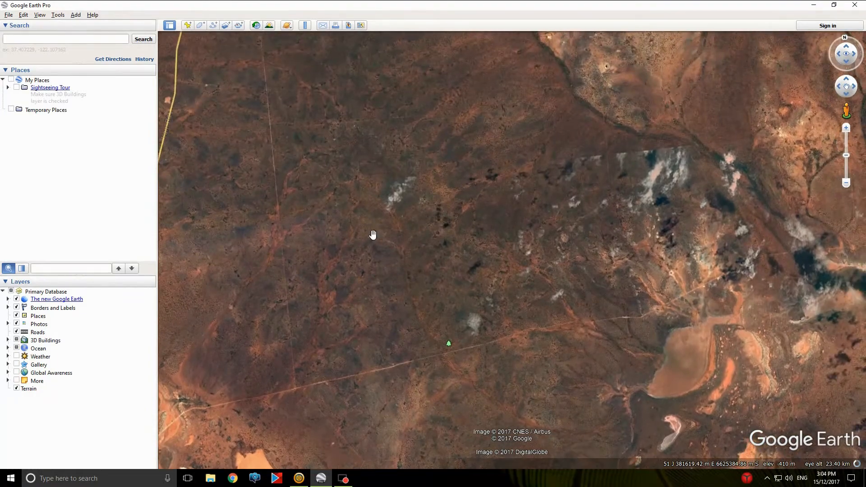
{"action": "scroll", "scroll_direction": "down", "scroll_amount": 3}
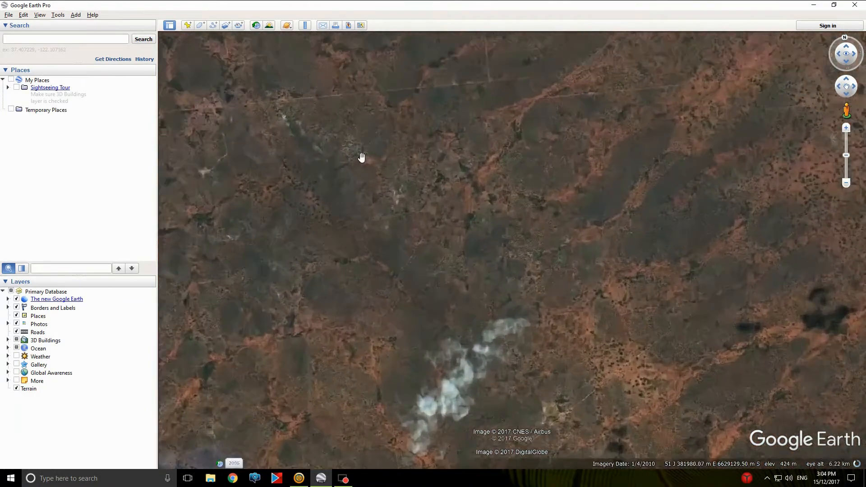
{"action": "scroll", "scroll_direction": "down", "scroll_amount": 3}
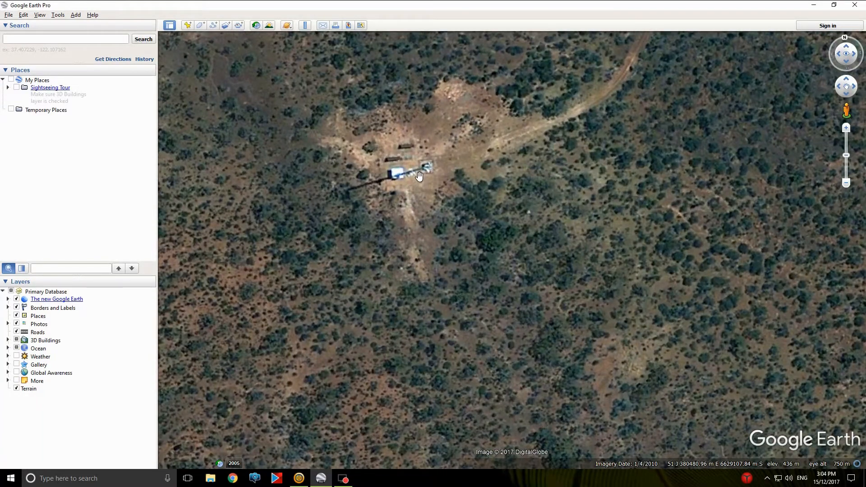
{"action": "left_click_drag", "start_coordinate": [419, 176], "coordinate": [522, 226]}
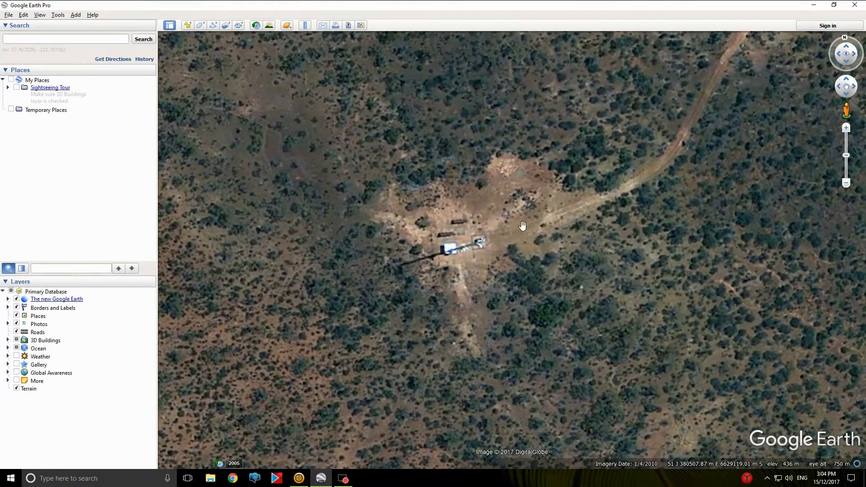
{"action": "mouse_move", "coordinate": [348, 144]}
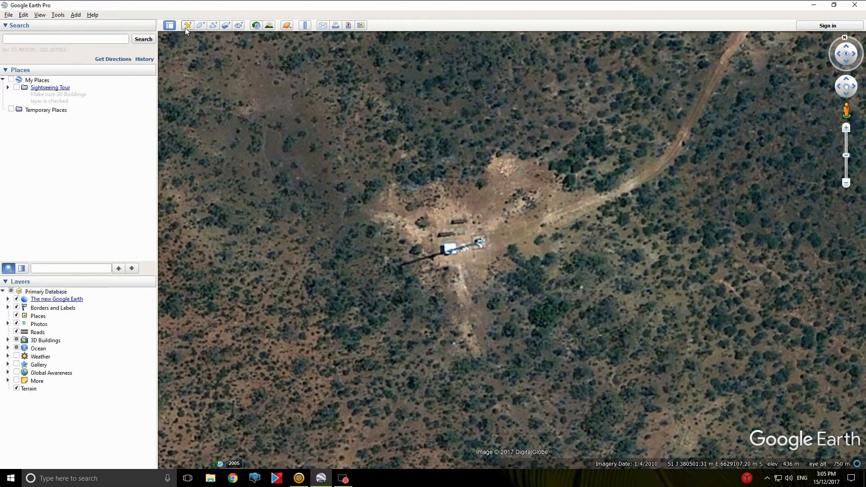
Step: Start a new placemark and drop its pin onto the white structure at the tower site
{"action": "left_click", "coordinate": [188, 25]}
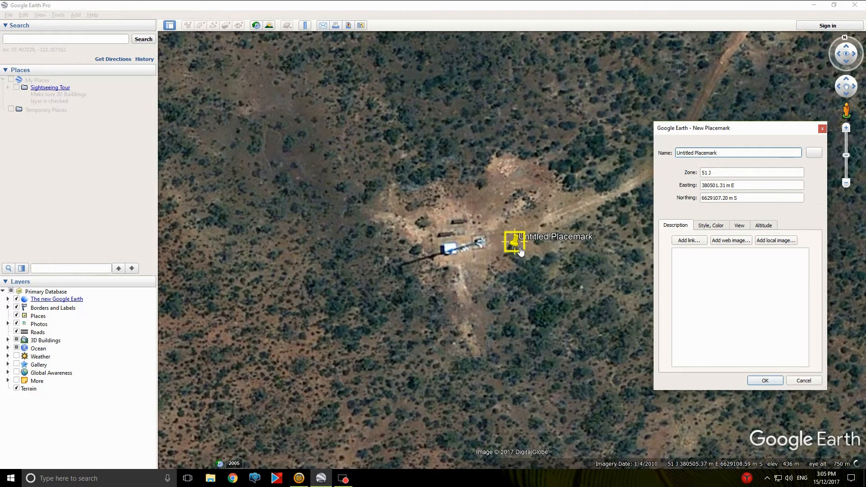
{"action": "left_click_drag", "start_coordinate": [516, 242], "coordinate": [513, 241]}
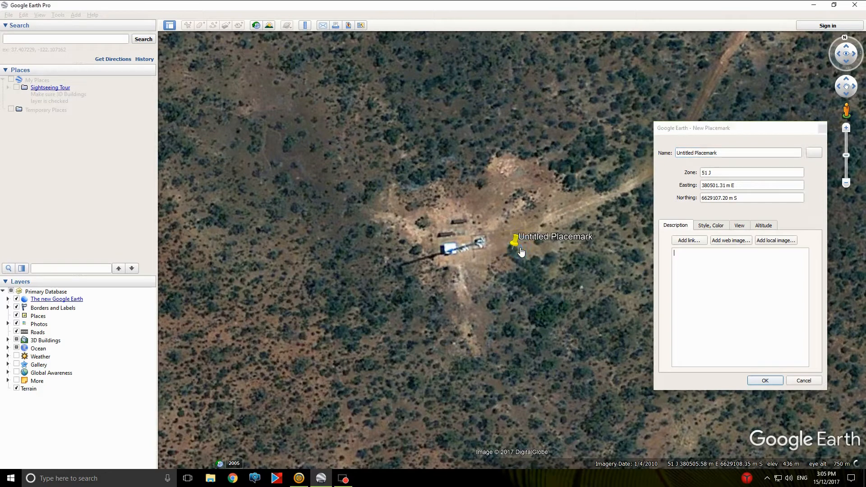
{"action": "left_click_drag", "start_coordinate": [514, 240], "coordinate": [404, 154]}
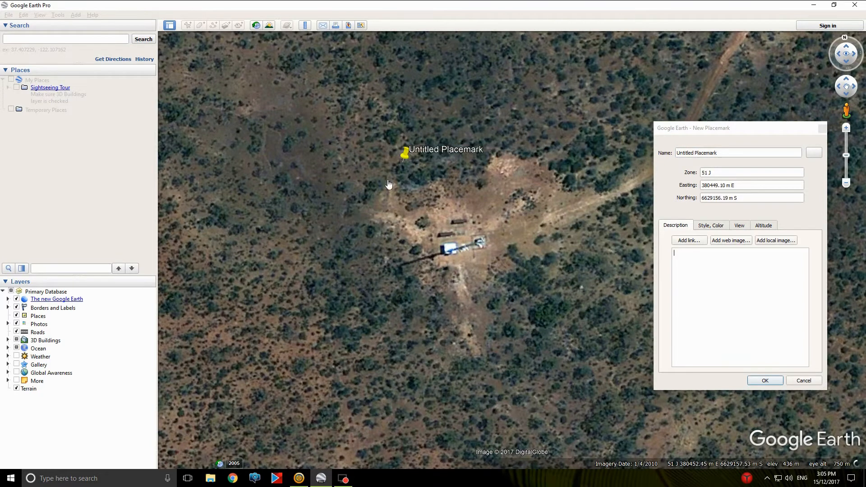
{"action": "left_click_drag", "start_coordinate": [405, 153], "coordinate": [493, 237]}
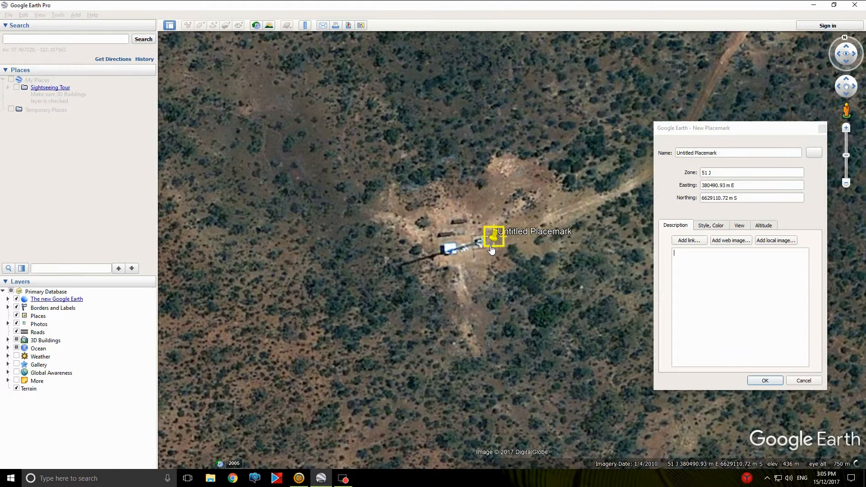
{"action": "left_click_drag", "start_coordinate": [493, 236], "coordinate": [481, 241]}
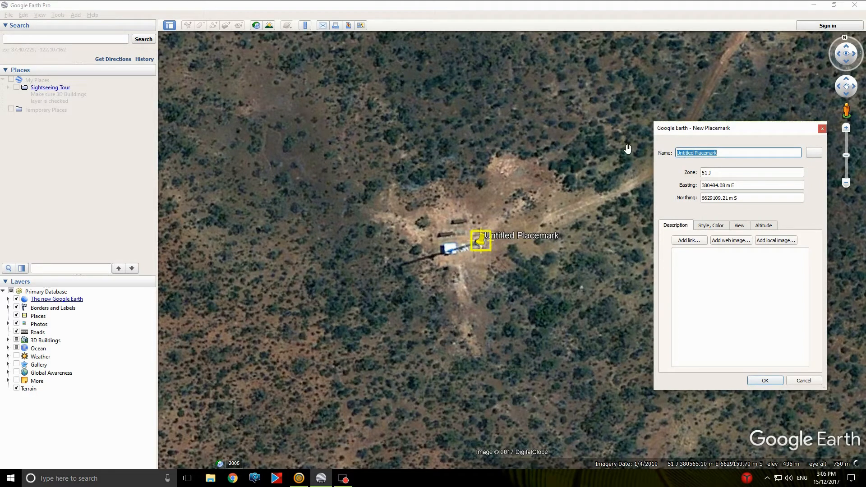
Step: Name the placemark 'radio tower', save it to Temporary Places and zoom out
{"action": "type", "text": "radio t"}
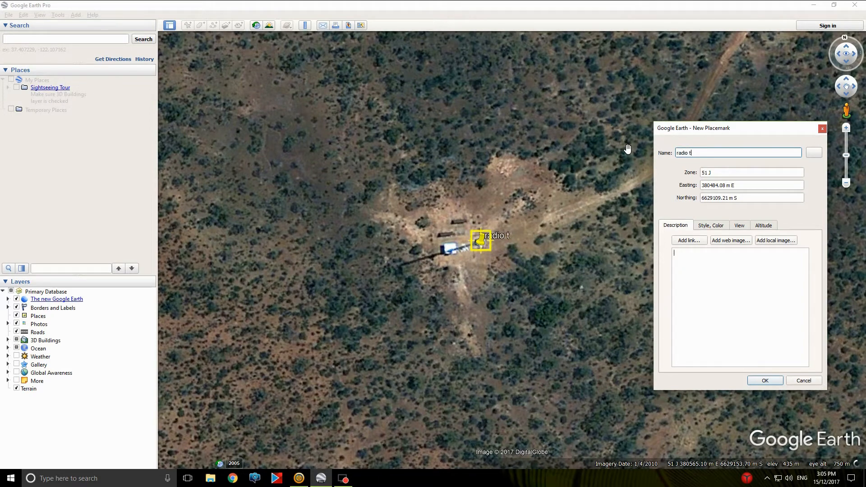
{"action": "type", "text": "ower"}
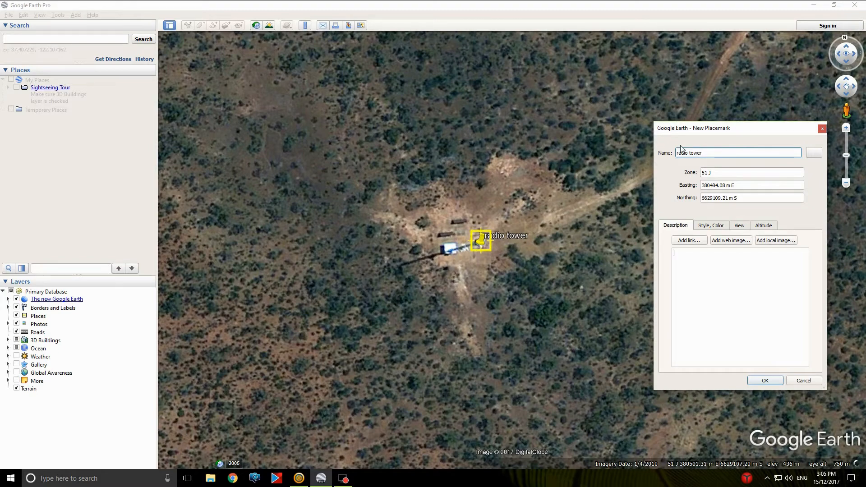
{"action": "left_click", "coordinate": [765, 381]}
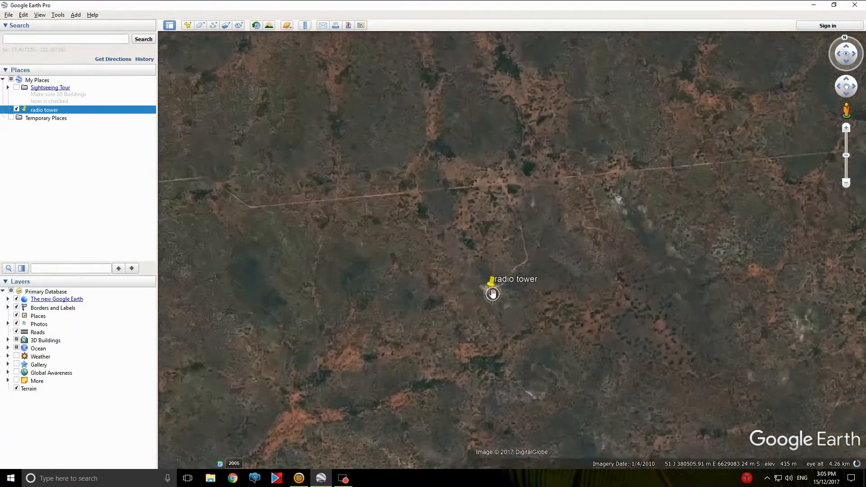
{"action": "scroll", "scroll_direction": "down", "scroll_amount": 3}
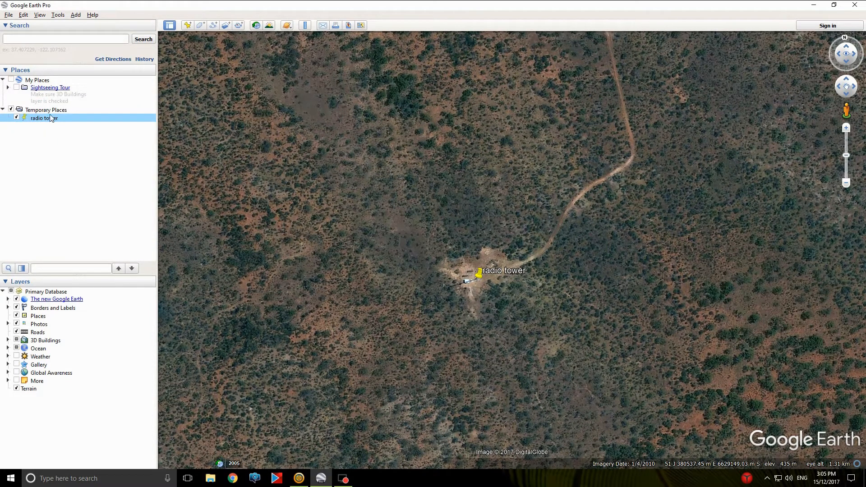
{"action": "left_click", "coordinate": [46, 109]}
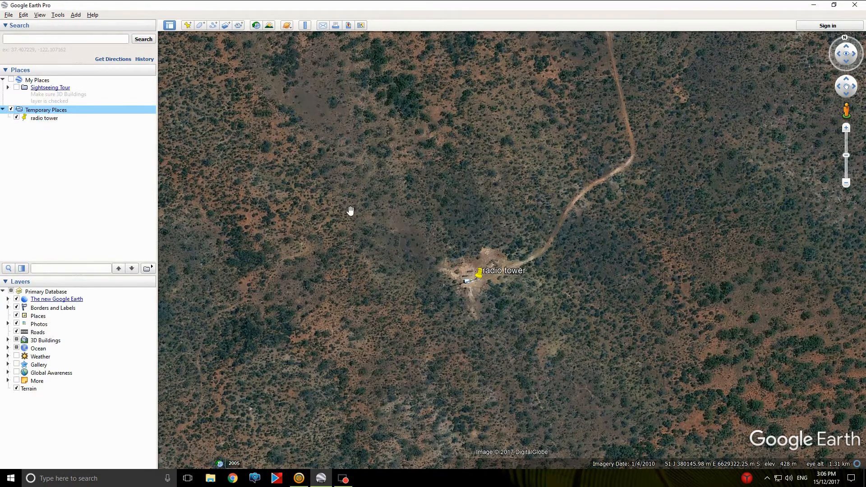
{"action": "scroll", "scroll_direction": "down", "scroll_amount": 3}
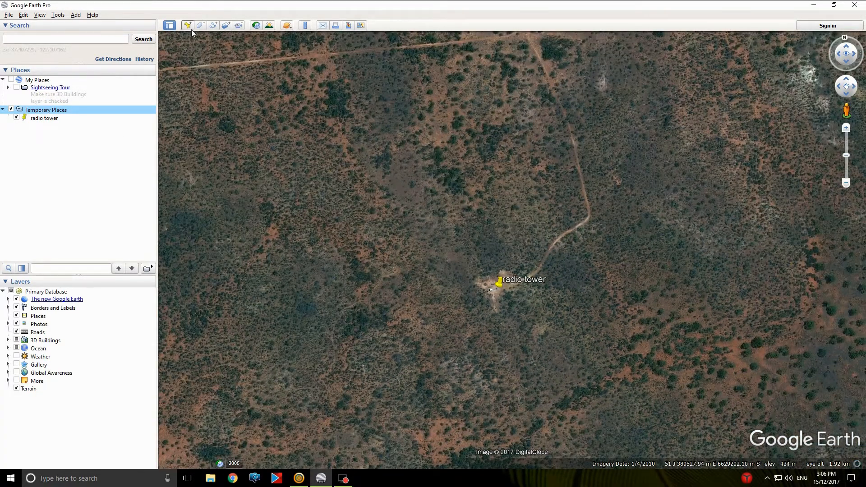
{"action": "mouse_move", "coordinate": [213, 25]}
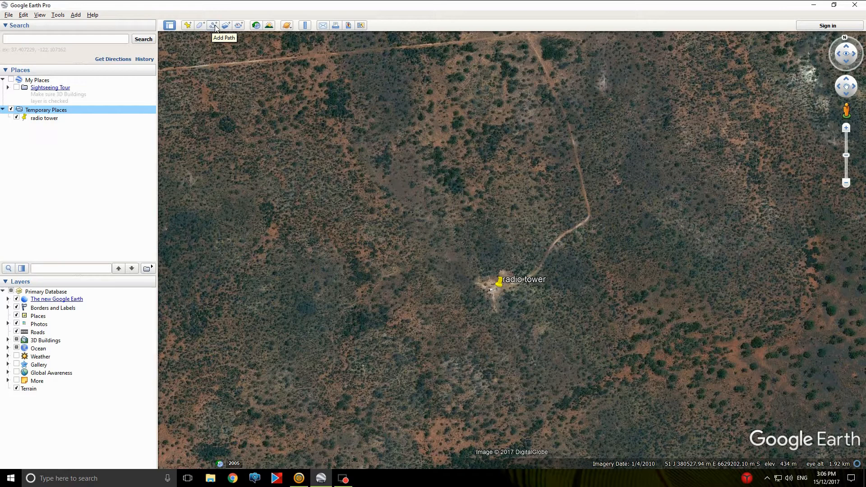
Step: Start a new path named 'track to radio tower' and bring up its Style, Color settings
{"action": "left_click", "coordinate": [213, 26]}
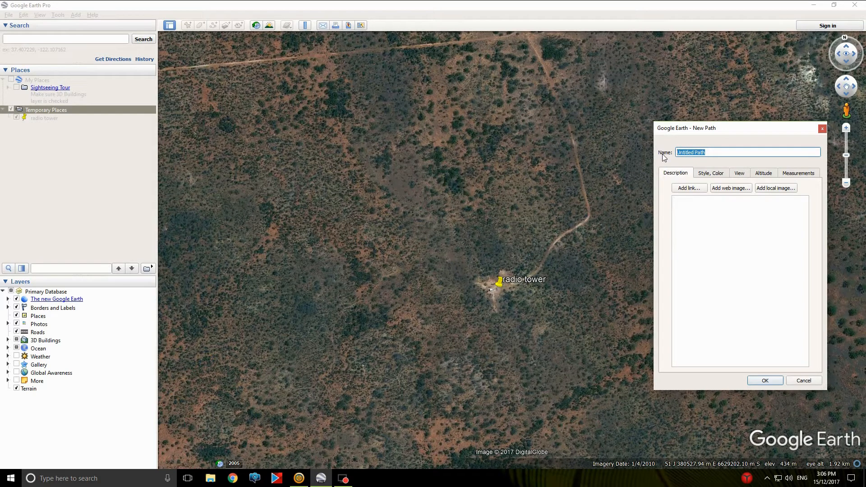
{"action": "type", "text": "track to radio to"}
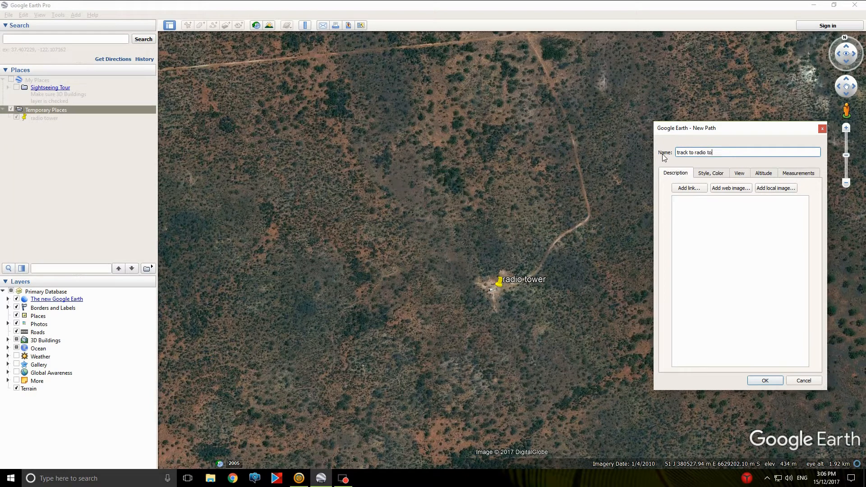
{"action": "type", "text": "wer"}
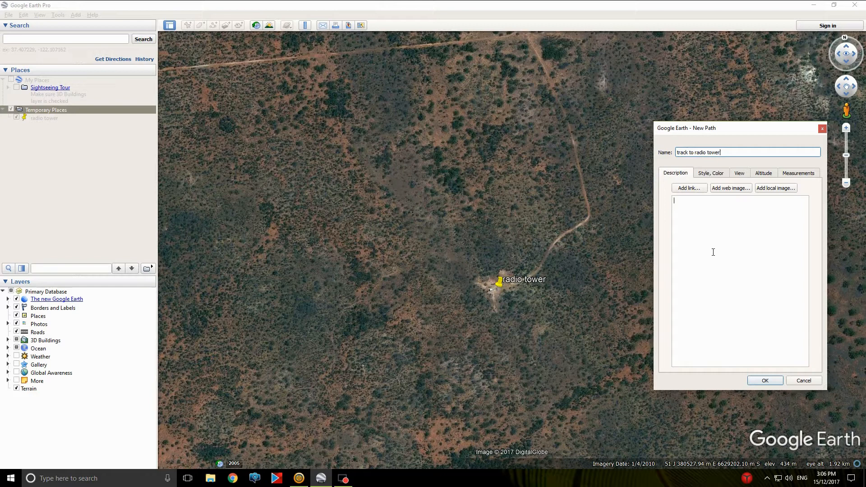
{"action": "mouse_move", "coordinate": [716, 182]}
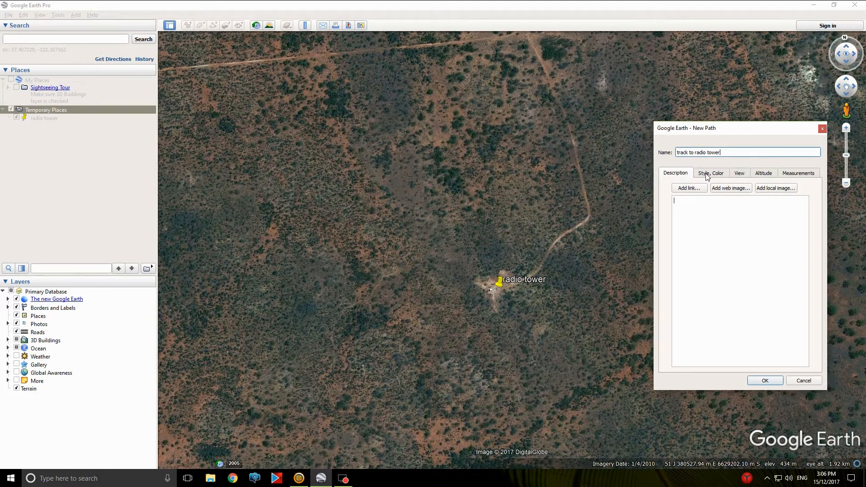
{"action": "left_click", "coordinate": [711, 174]}
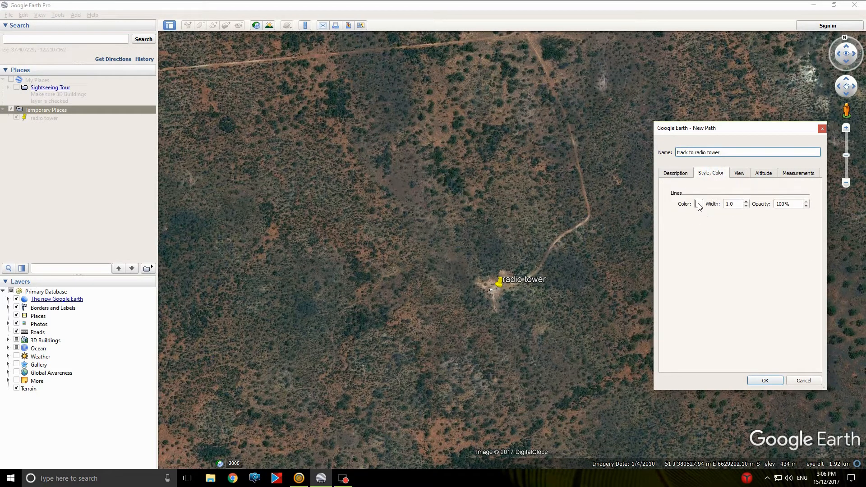
Step: Keep the path line colour white (#ffffff) and select the Width field for editing
{"action": "left_click", "coordinate": [699, 204]}
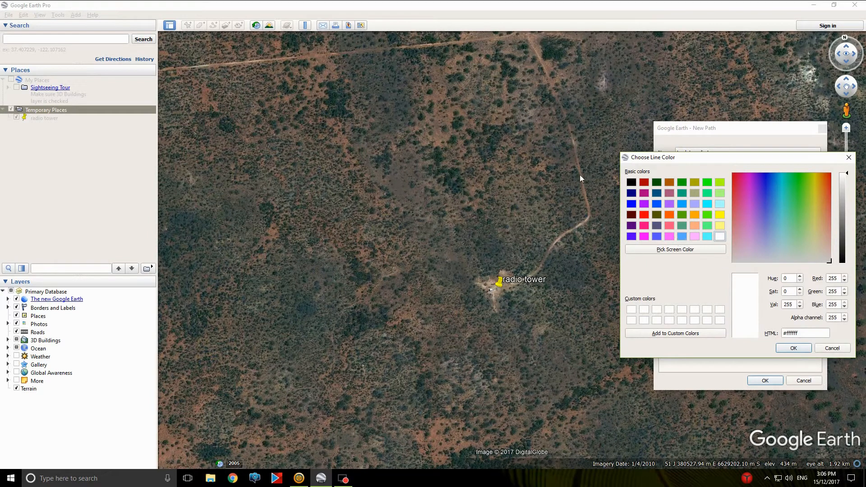
{"action": "mouse_move", "coordinate": [622, 265]}
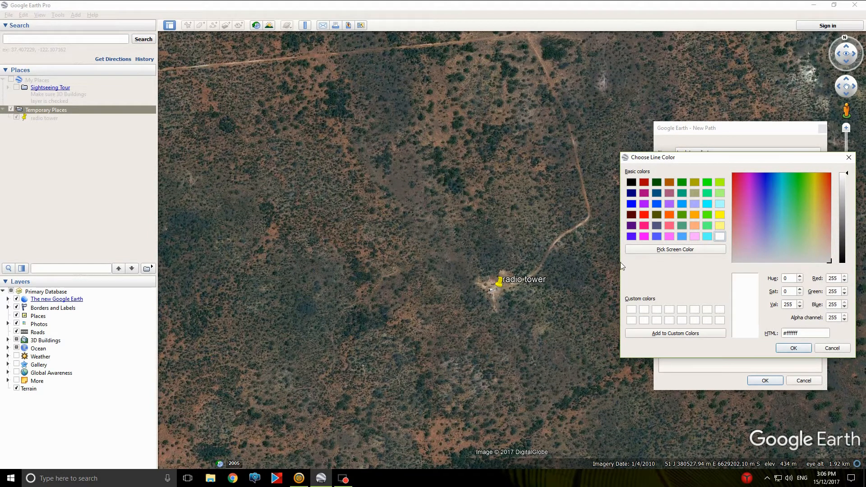
{"action": "mouse_move", "coordinate": [674, 180]}
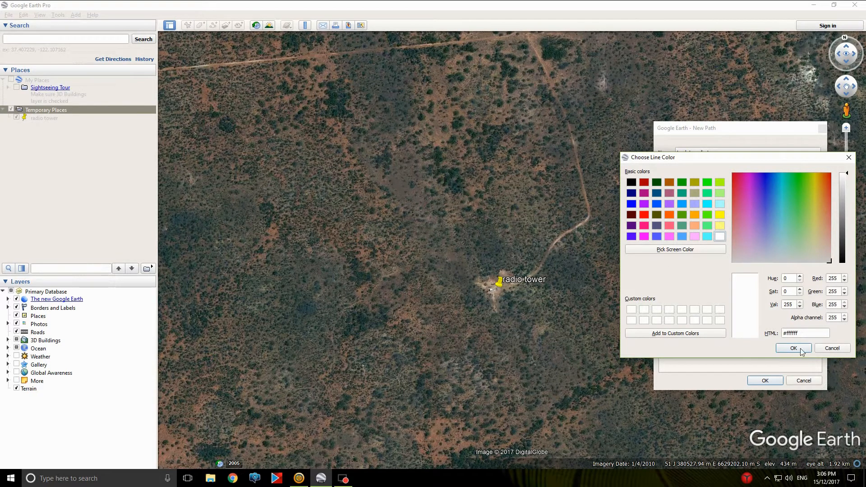
{"action": "left_click", "coordinate": [793, 348]}
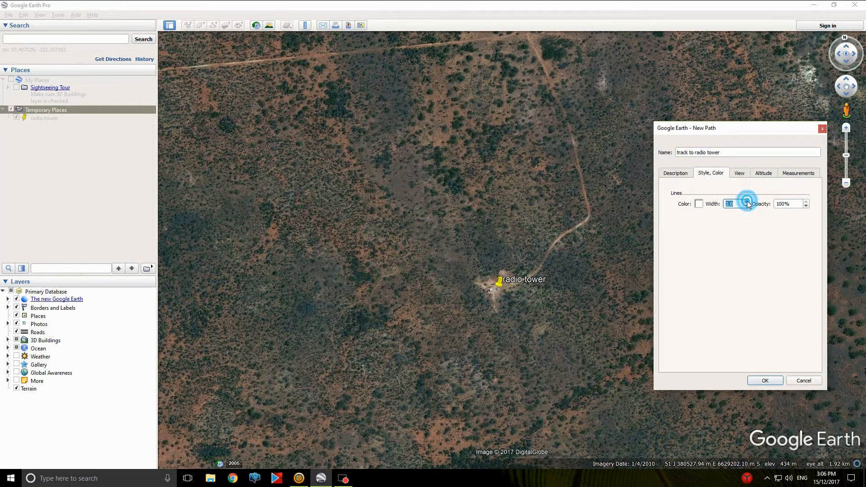
{"action": "left_click", "coordinate": [730, 204]}
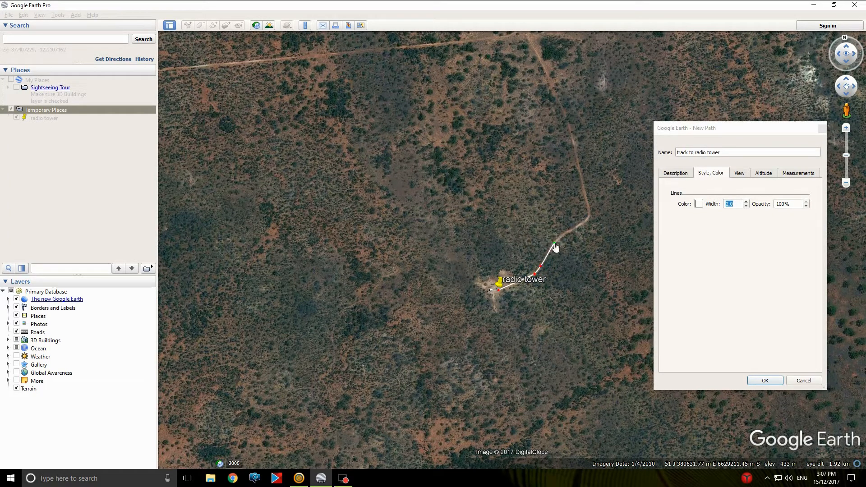
Step: Trace path points from the tower along the dirt track down to Kurnalpi Pinyin Rd
{"action": "left_click", "coordinate": [588, 218]}
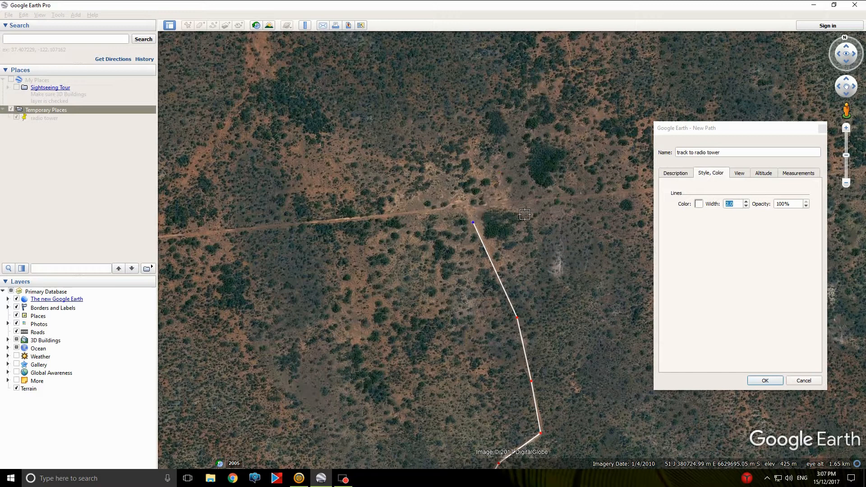
{"action": "mouse_move", "coordinate": [474, 226]}
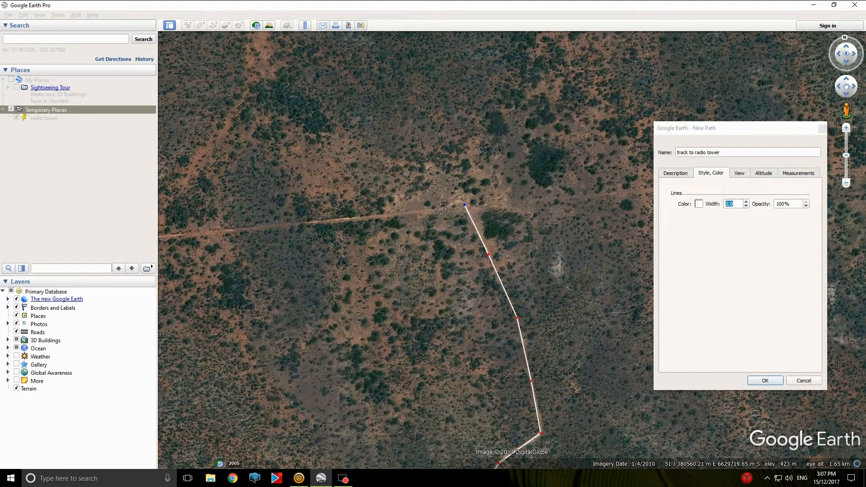
{"action": "left_click_drag", "start_coordinate": [441, 208], "coordinate": [439, 241]}
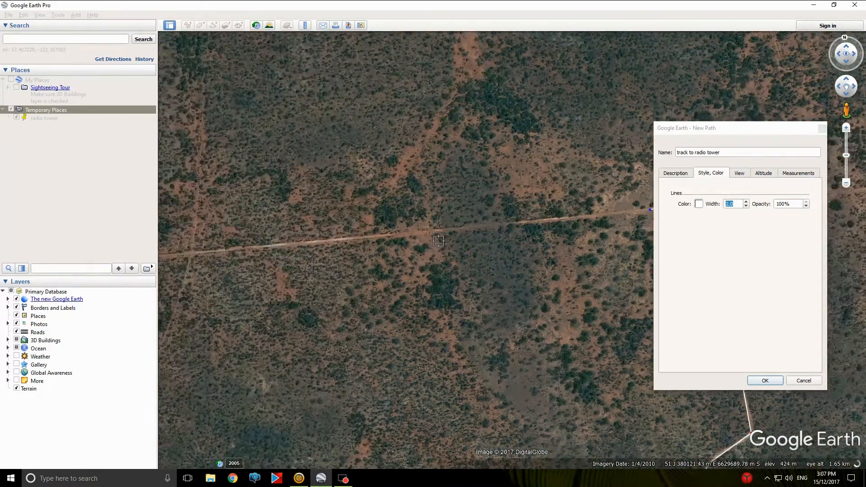
{"action": "left_click_drag", "start_coordinate": [438, 240], "coordinate": [247, 280]}
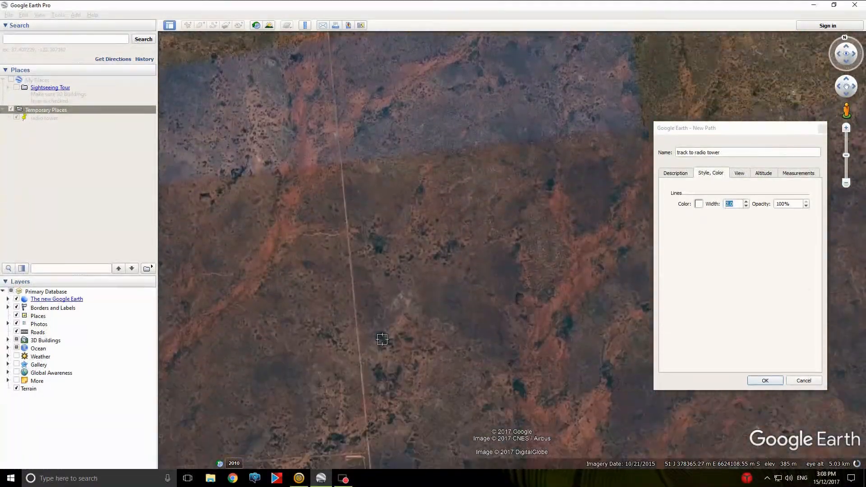
{"action": "left_click_drag", "start_coordinate": [383, 340], "coordinate": [412, 343]}
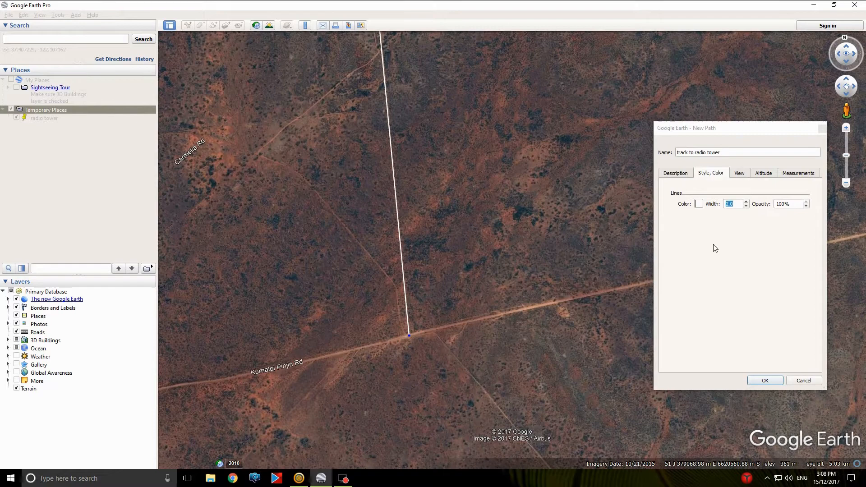
{"action": "scroll", "scroll_direction": "down", "scroll_amount": 3}
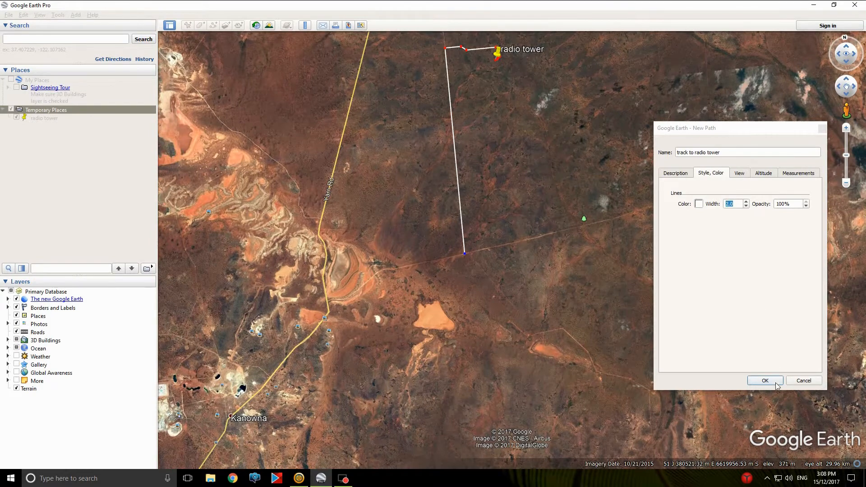
Step: Save the finished 'track to radio tower' path to Temporary Places
{"action": "left_click", "coordinate": [766, 381]}
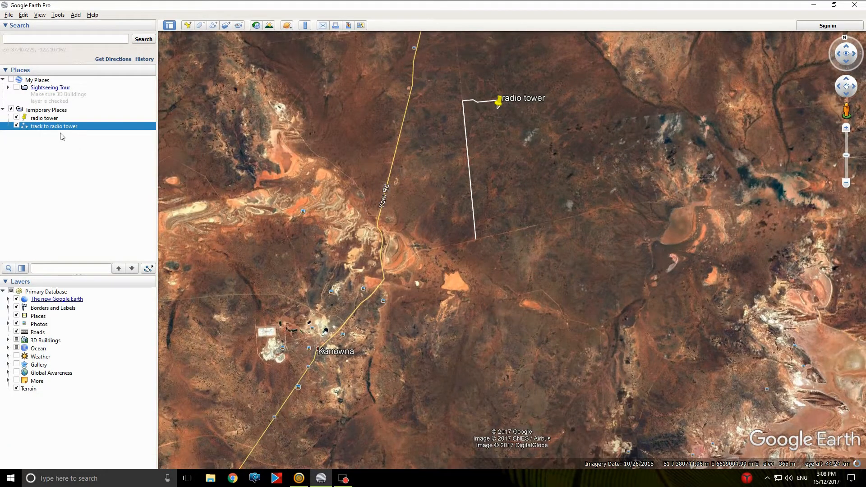
{"action": "mouse_move", "coordinate": [40, 124]}
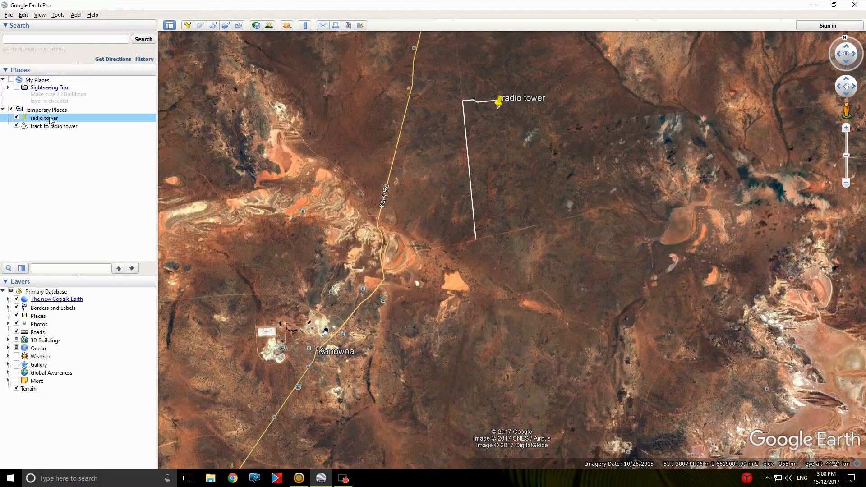
Step: Save the radio tower placemark as a KMZ file on the desktop
{"action": "right_click", "coordinate": [45, 117]}
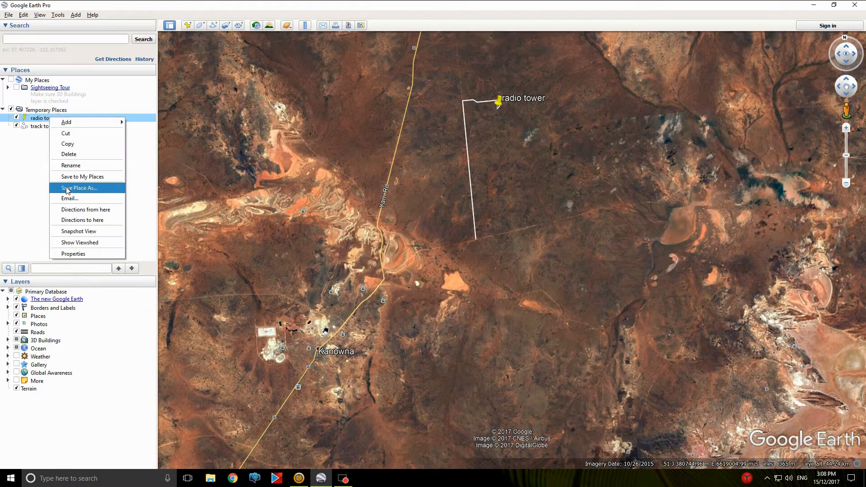
{"action": "mouse_move", "coordinate": [91, 190]}
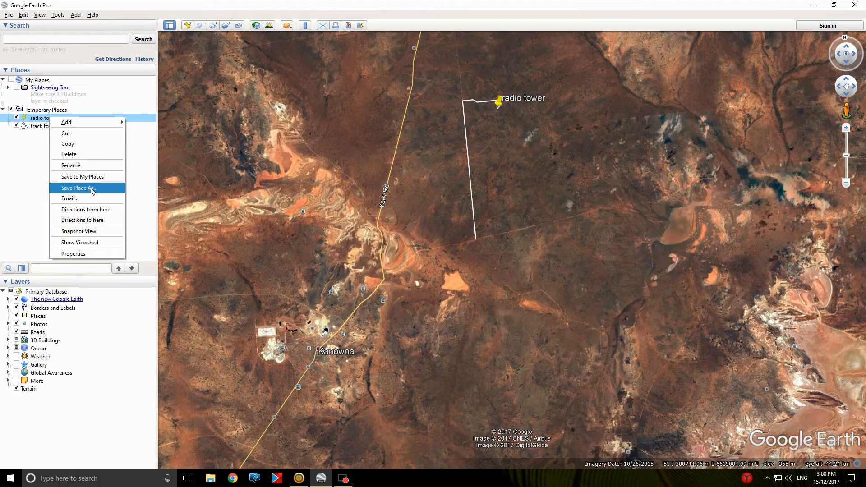
{"action": "left_click", "coordinate": [81, 188]}
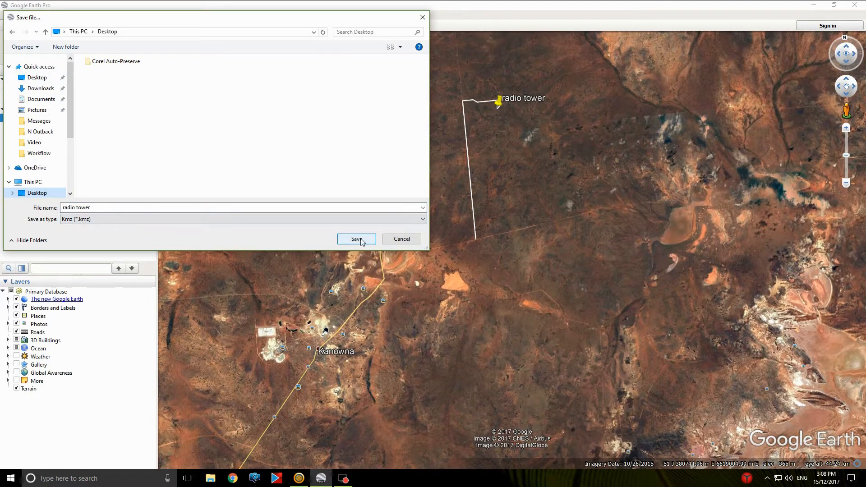
{"action": "left_click", "coordinate": [355, 238]}
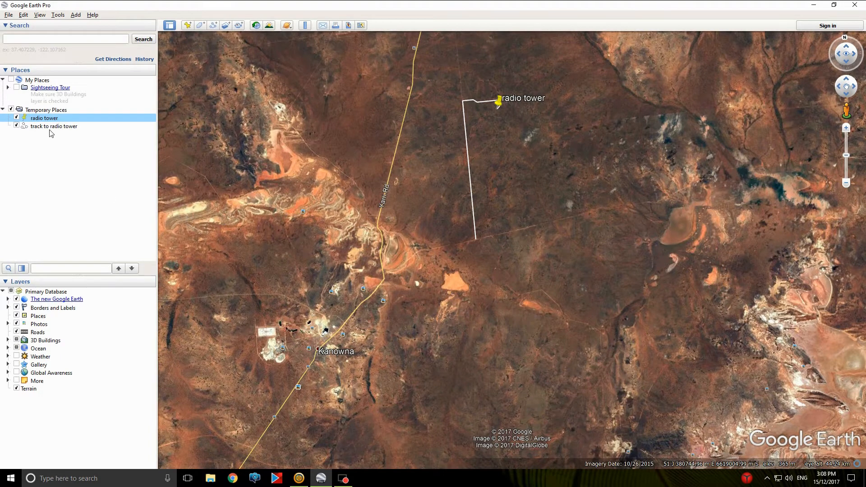
Step: Save the track to radio tower path as a KMZ file on the desktop
{"action": "left_click", "coordinate": [53, 126]}
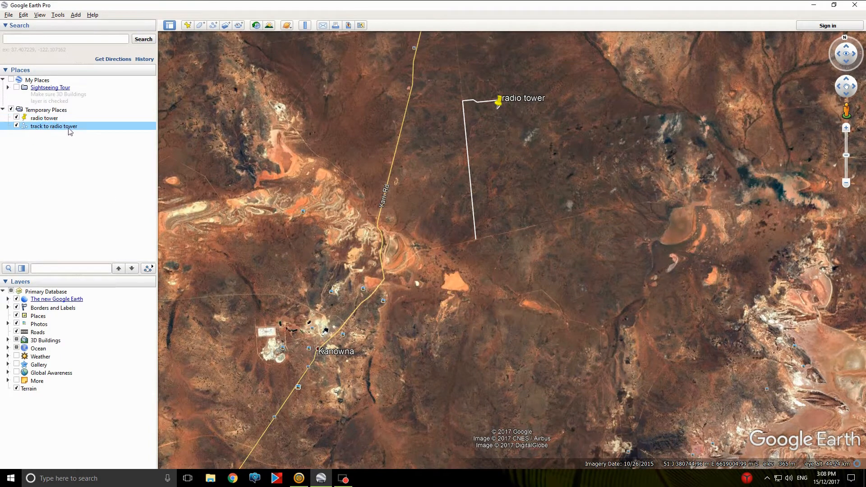
{"action": "right_click", "coordinate": [54, 126]}
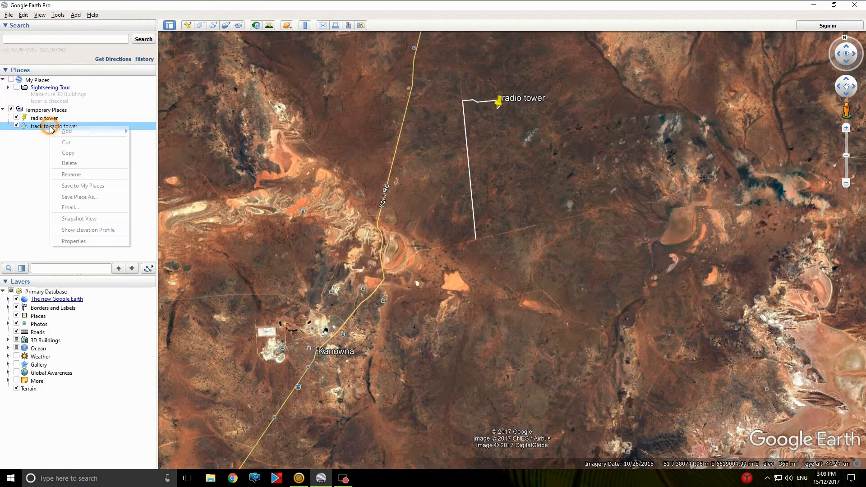
{"action": "mouse_move", "coordinate": [80, 198]}
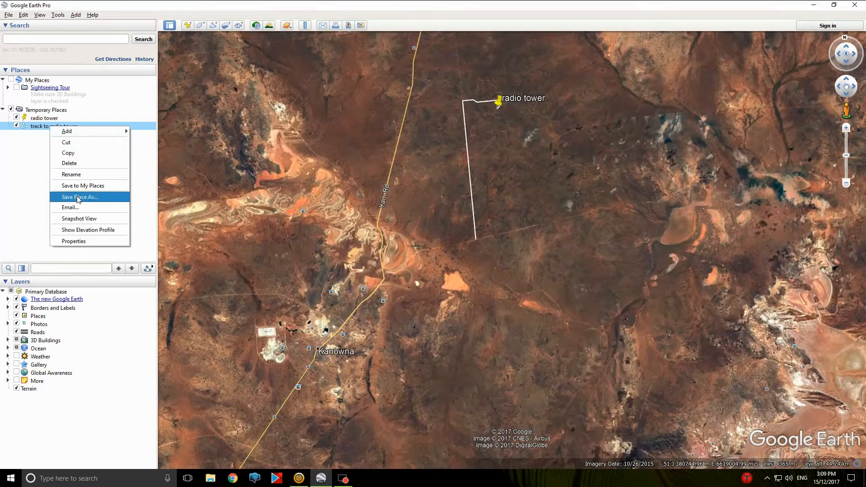
{"action": "left_click", "coordinate": [79, 198]}
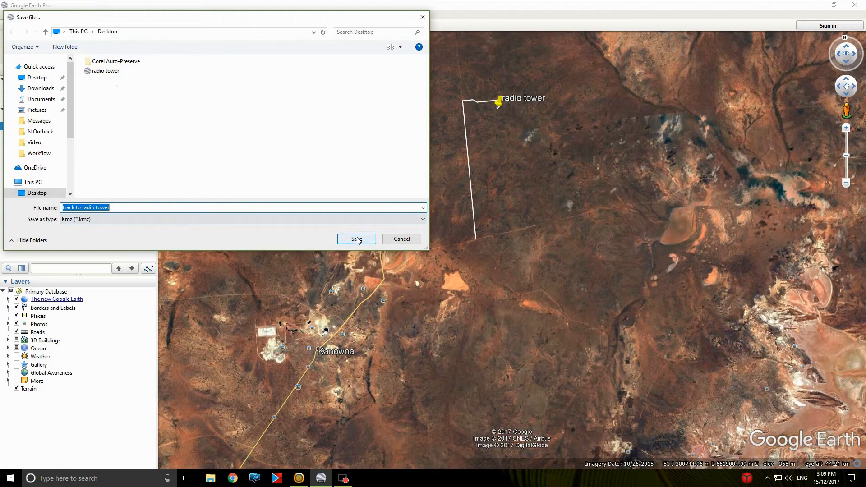
{"action": "left_click", "coordinate": [356, 239]}
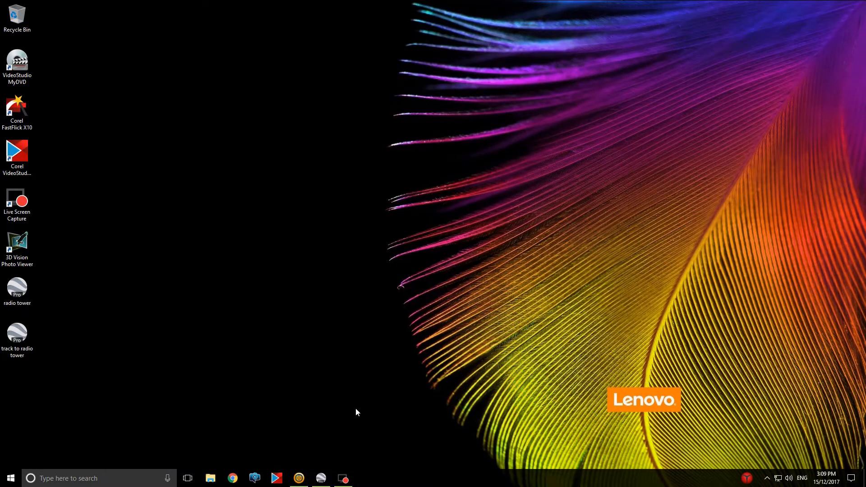
Step: Launch Garmin BaseCamp from the taskbar, showing the dirtyharry folder and map
{"action": "left_click", "coordinate": [298, 479]}
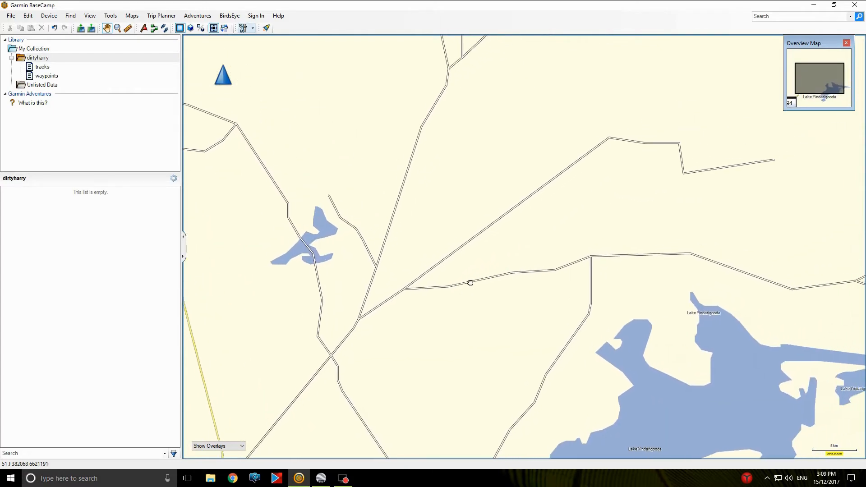
Step: Select the waypoints list in the dirtyharry folder as the import target
{"action": "scroll", "scroll_direction": "down", "scroll_amount": 3}
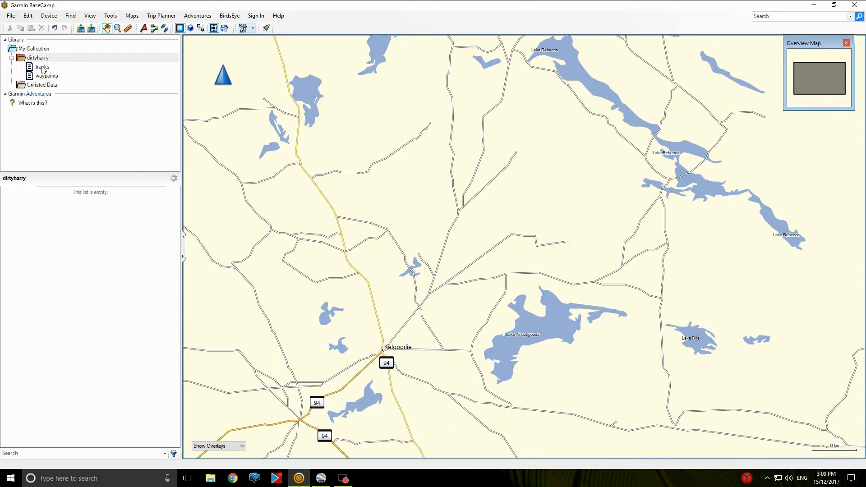
{"action": "left_click", "coordinate": [46, 76]}
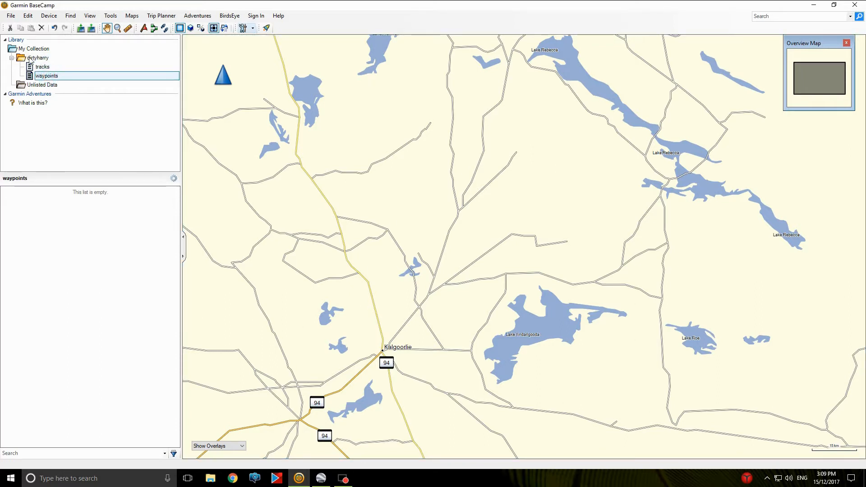
{"action": "left_click", "coordinate": [42, 66]}
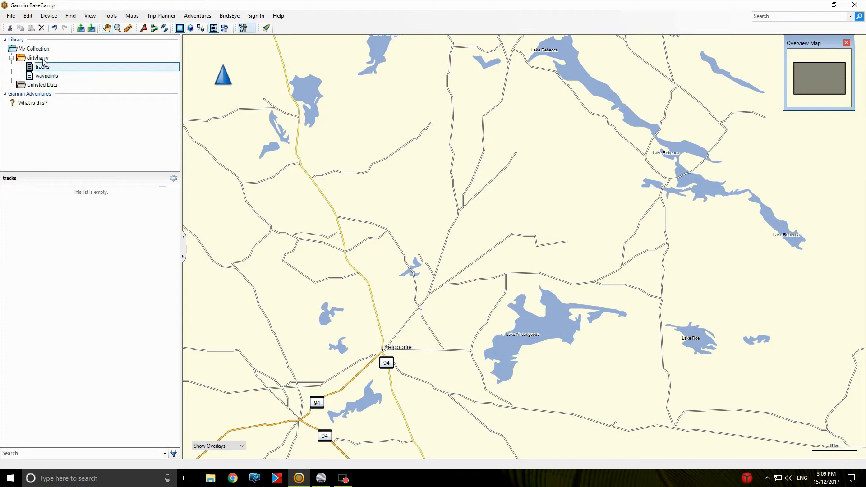
{"action": "left_click", "coordinate": [46, 76]}
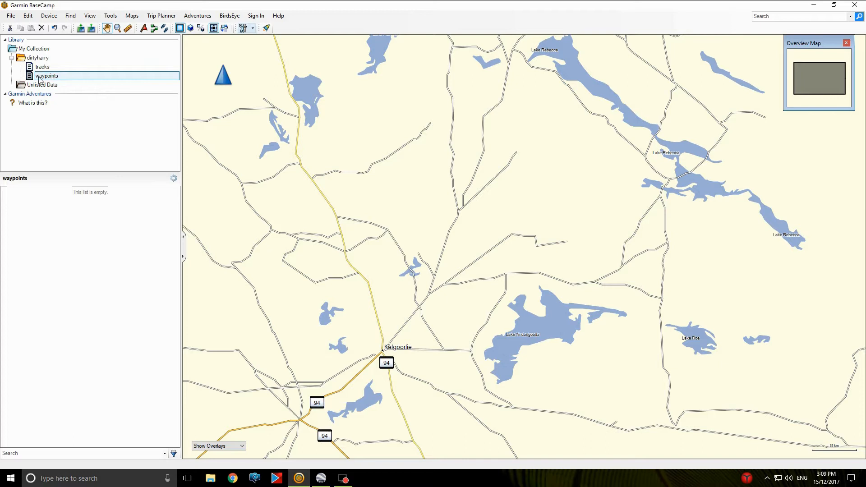
{"action": "mouse_move", "coordinate": [70, 78]}
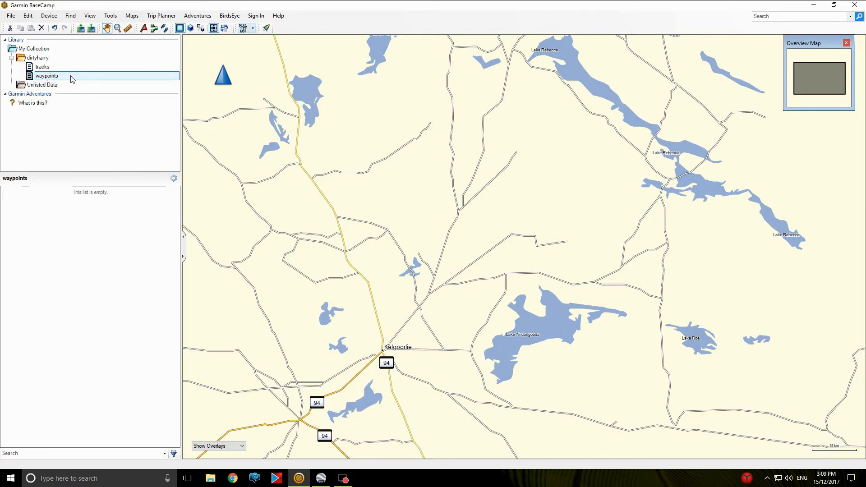
{"action": "right_click", "coordinate": [47, 76]}
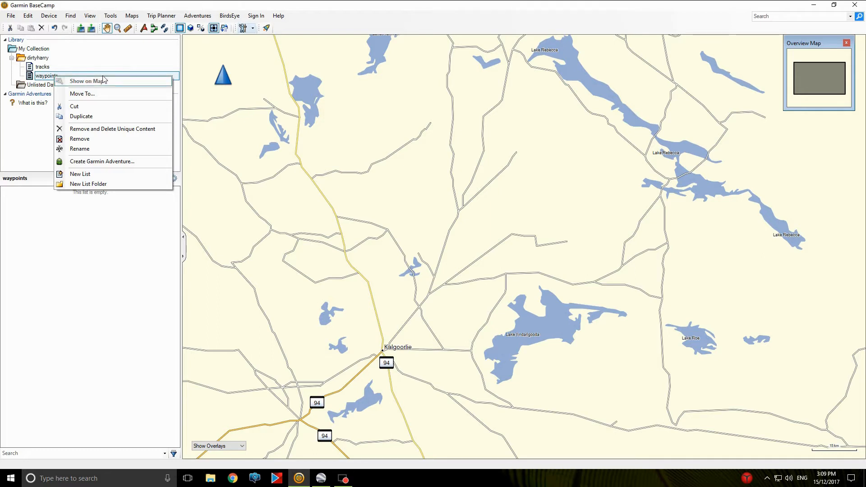
{"action": "left_click", "coordinate": [77, 86]}
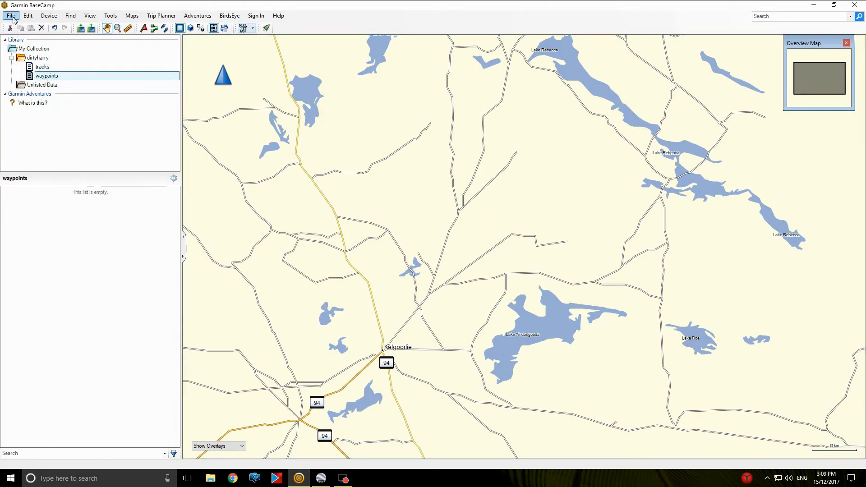
{"action": "mouse_move", "coordinate": [12, 21]}
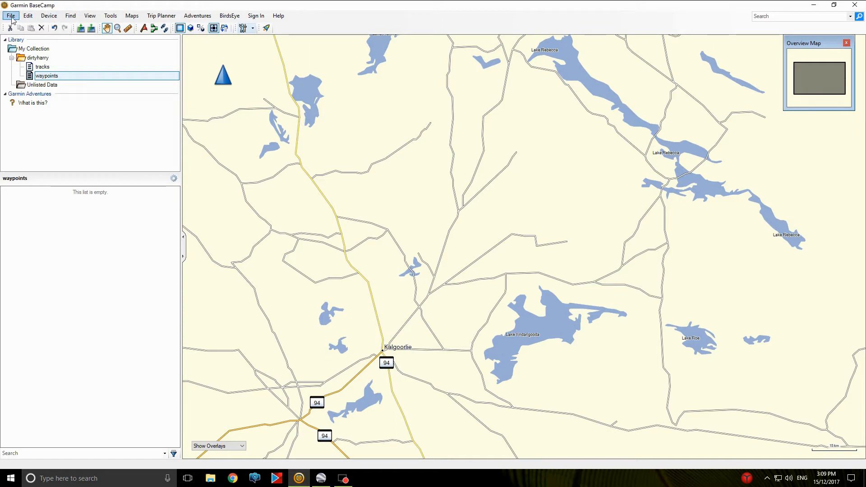
Step: Import the radio tower KMZ from the Desktop into the waypoints list via File > Import
{"action": "left_click", "coordinate": [9, 15]}
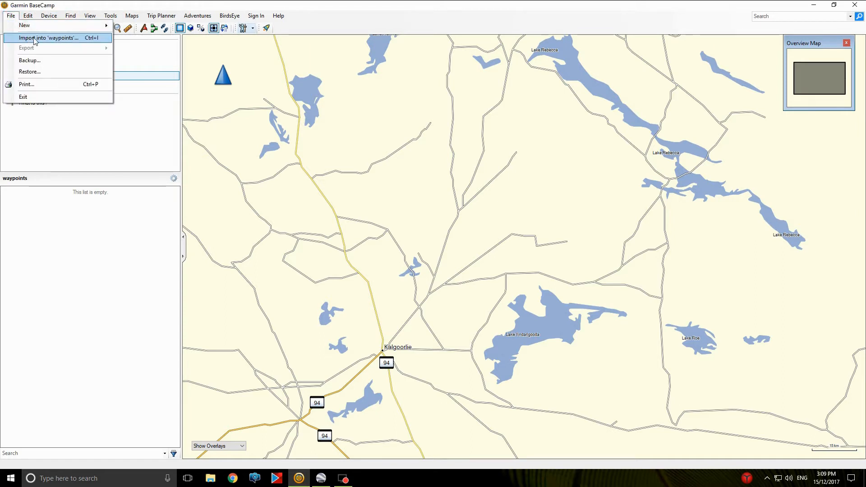
{"action": "mouse_move", "coordinate": [15, 40]}
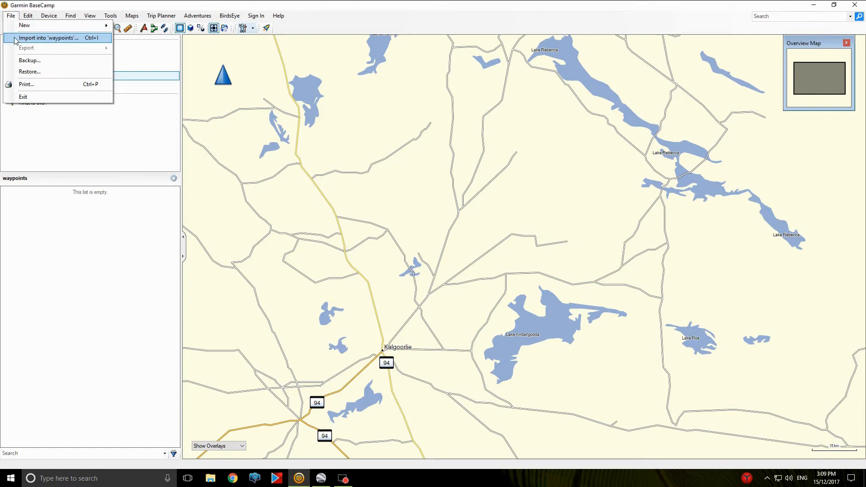
{"action": "left_click", "coordinate": [48, 38]}
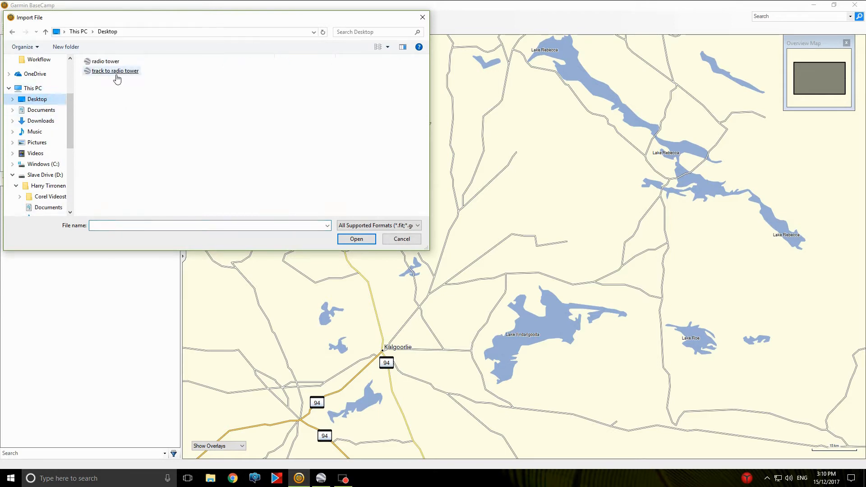
{"action": "left_click", "coordinate": [104, 62]}
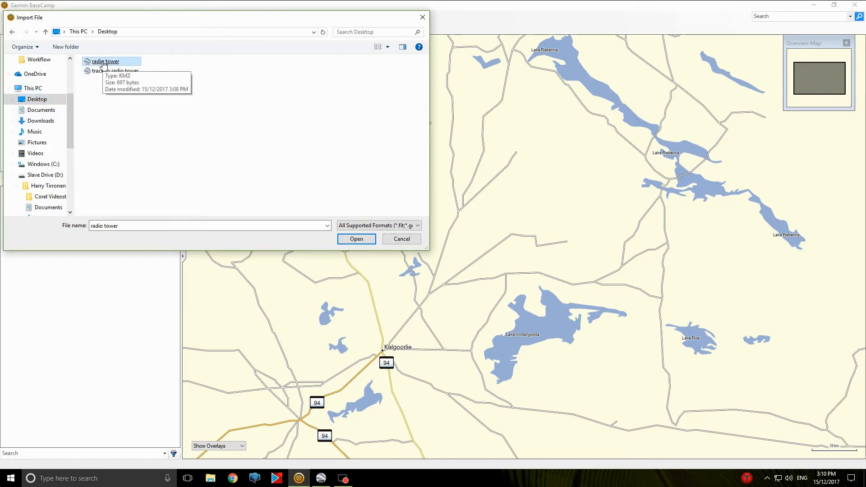
{"action": "mouse_move", "coordinate": [261, 45]}
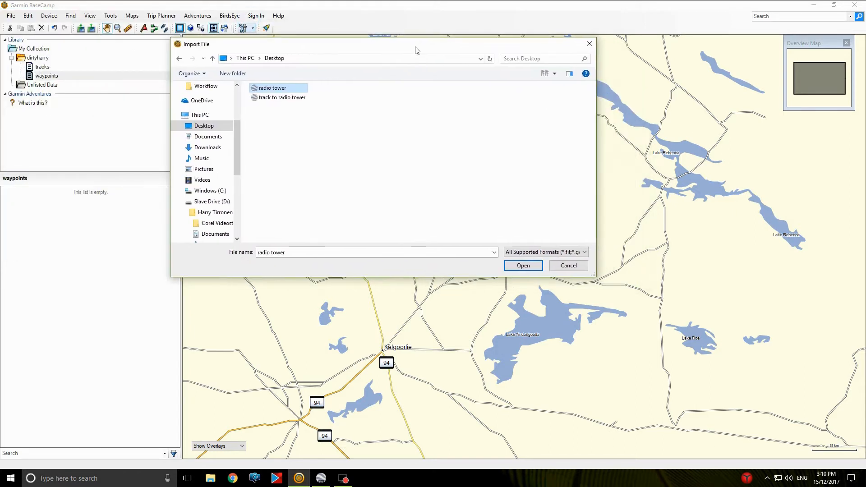
{"action": "mouse_move", "coordinate": [282, 98]}
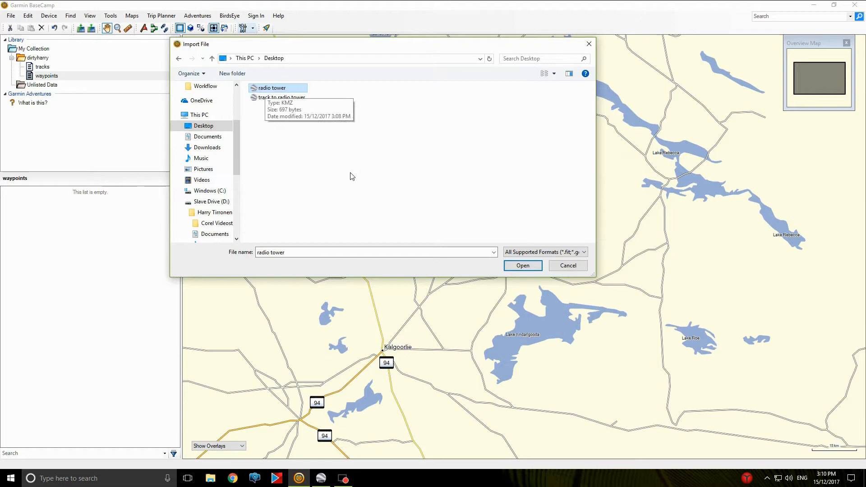
{"action": "left_click", "coordinate": [522, 266]}
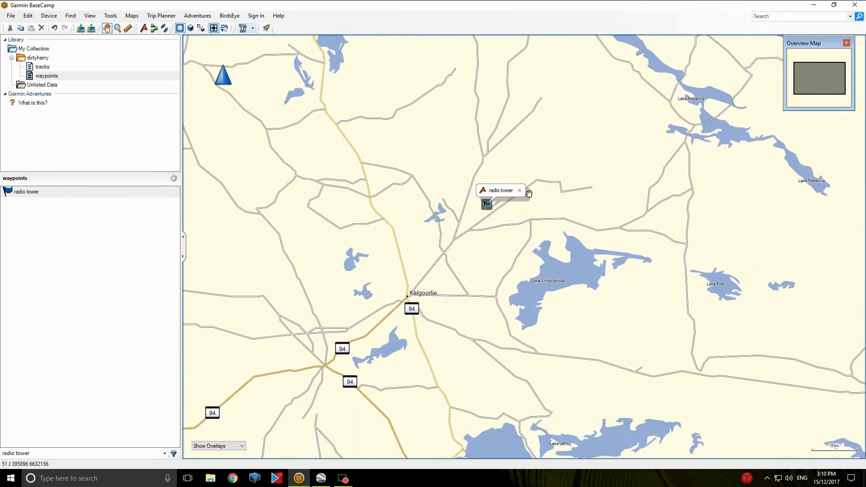
{"action": "left_click", "coordinate": [519, 191]}
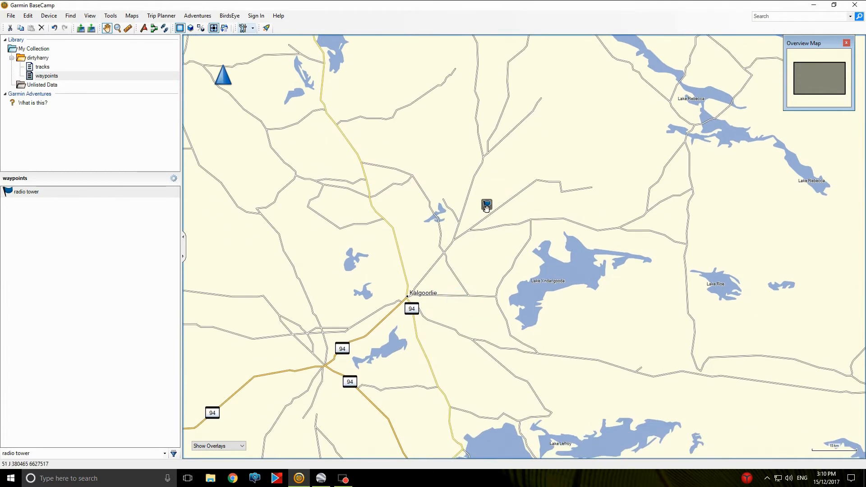
{"action": "mouse_move", "coordinate": [49, 99]}
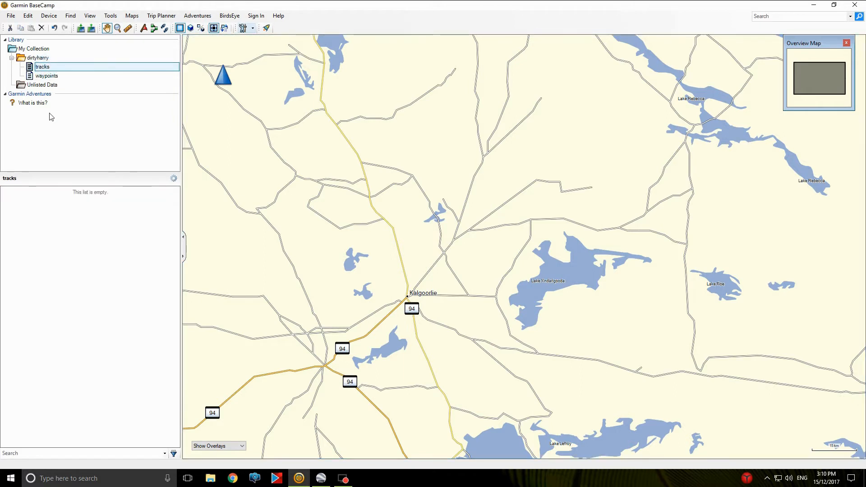
{"action": "left_click", "coordinate": [10, 15]}
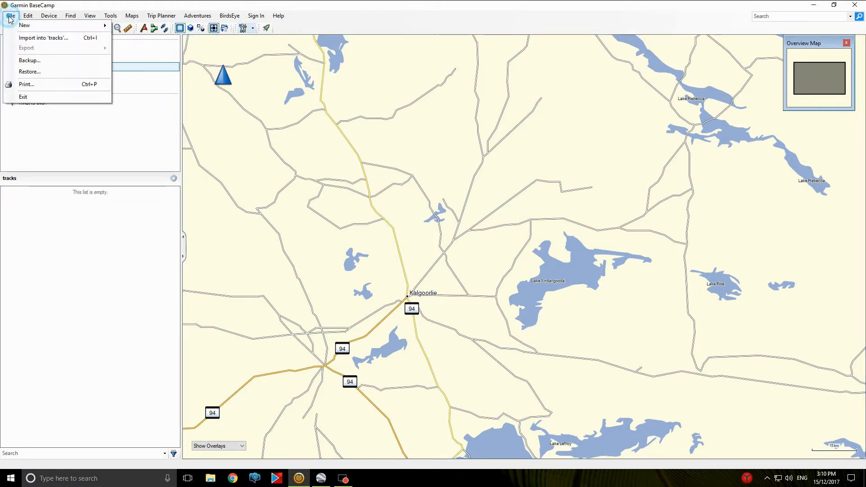
{"action": "mouse_move", "coordinate": [44, 38]}
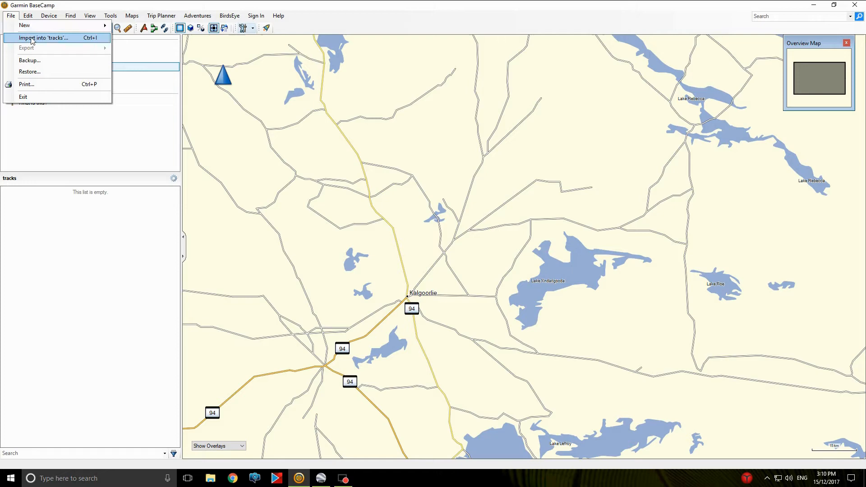
{"action": "left_click", "coordinate": [43, 38]}
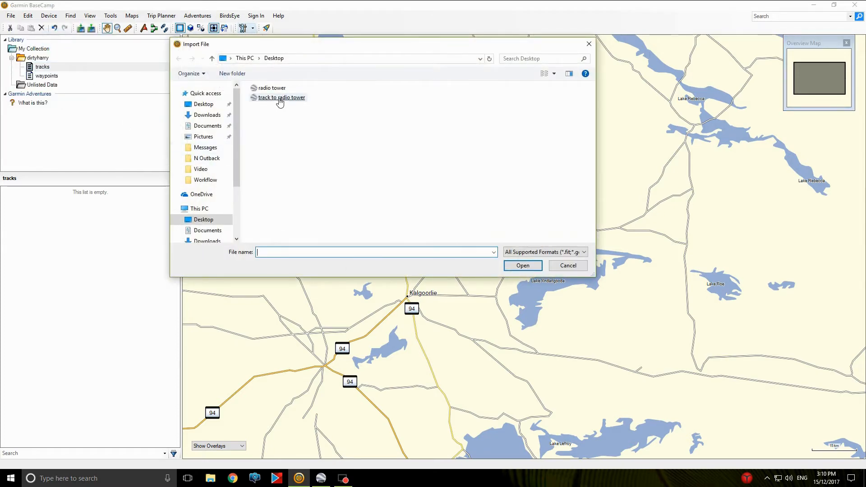
{"action": "mouse_move", "coordinate": [282, 98]}
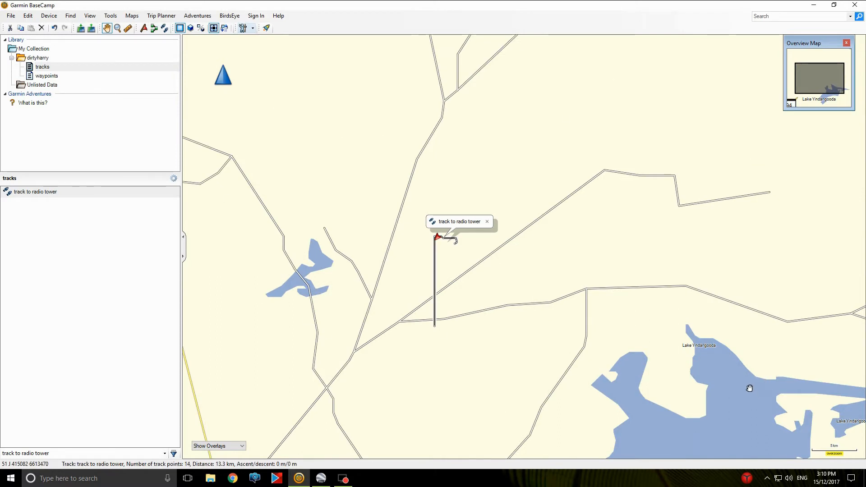
{"action": "mouse_move", "coordinate": [429, 288]}
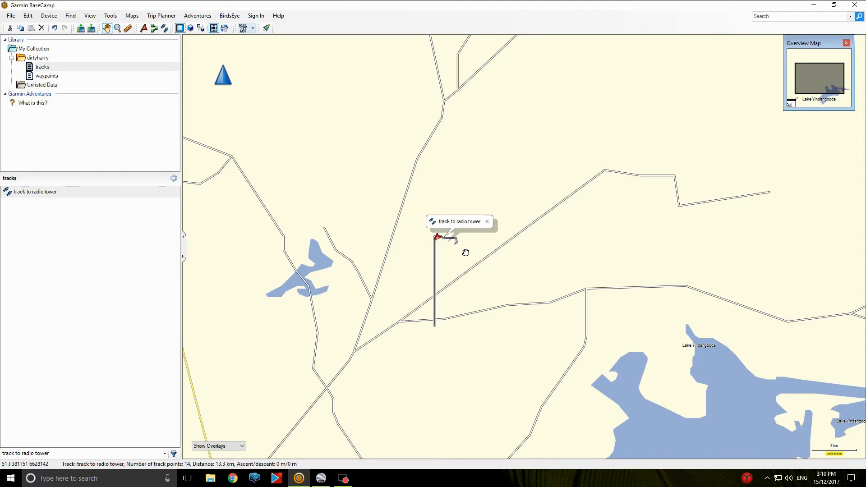
{"action": "mouse_move", "coordinate": [474, 249]}
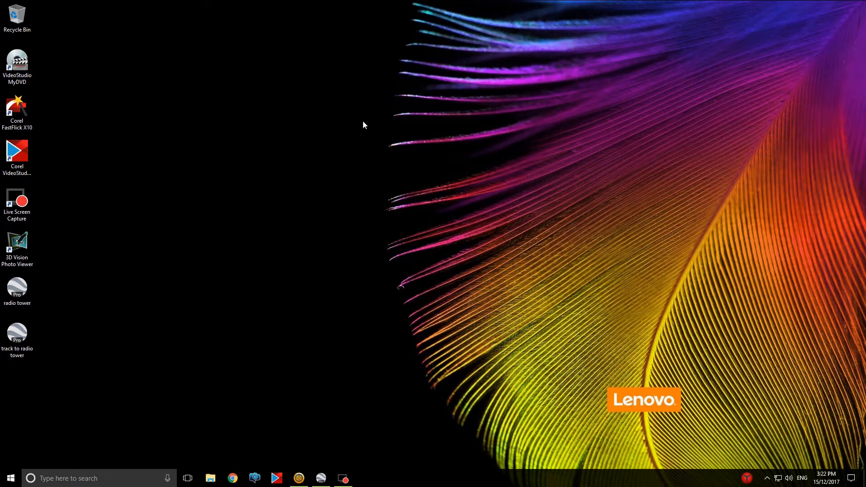
{"action": "mouse_move", "coordinate": [355, 315]}
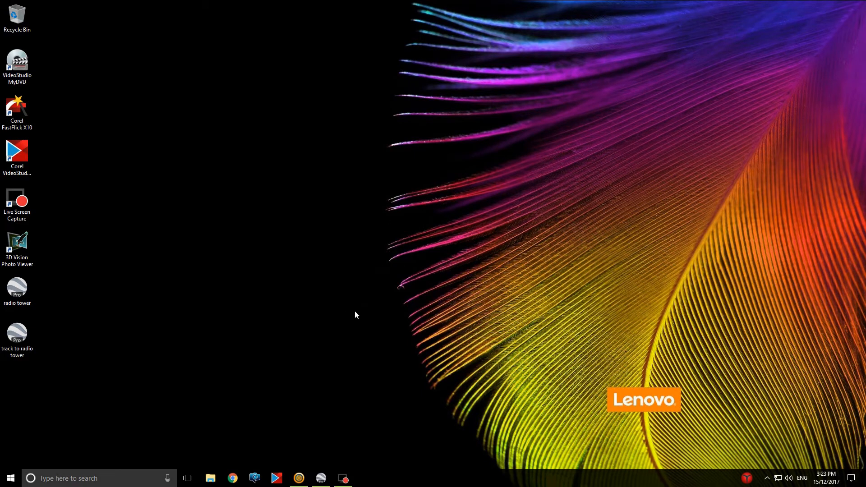
{"action": "mouse_move", "coordinate": [362, 313]}
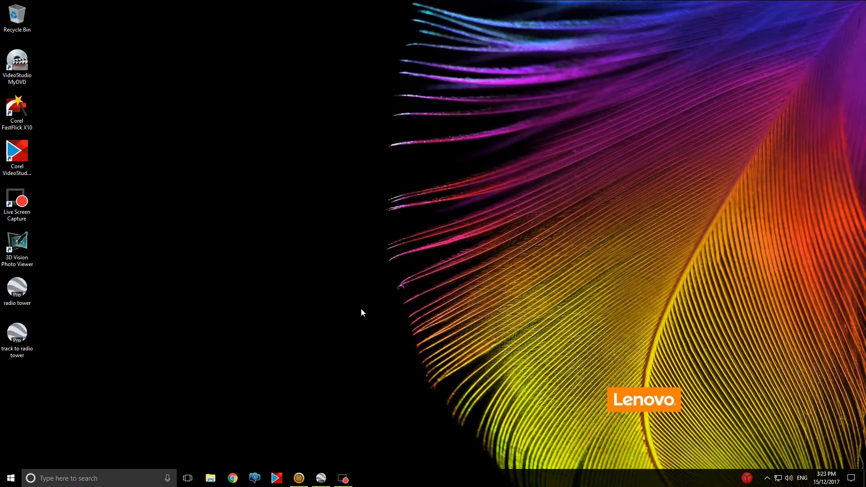
{"action": "mouse_move", "coordinate": [364, 312]}
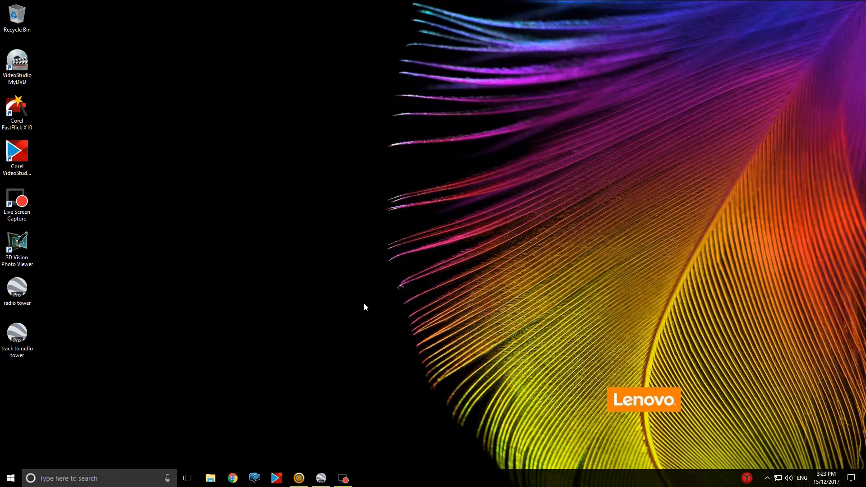
{"action": "mouse_move", "coordinate": [381, 442]}
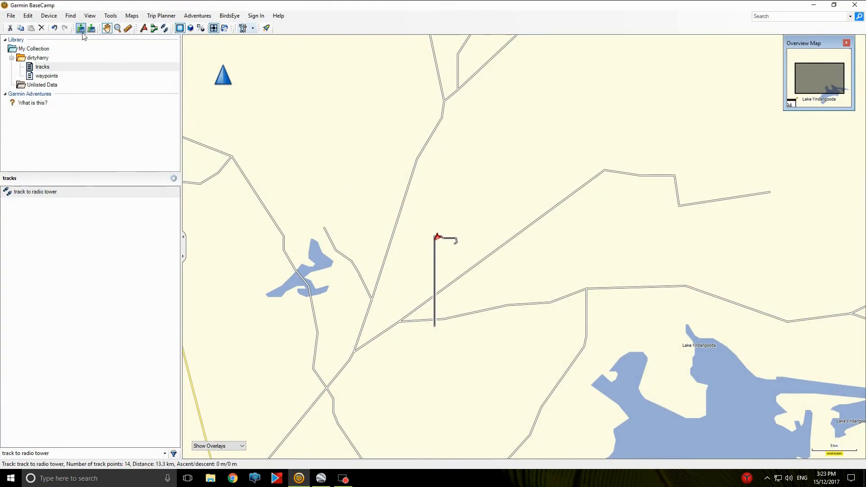
Step: Send the tracks list to the GPSMAP 64s Memory Card (G:) via Send to Device
{"action": "left_click", "coordinate": [49, 15]}
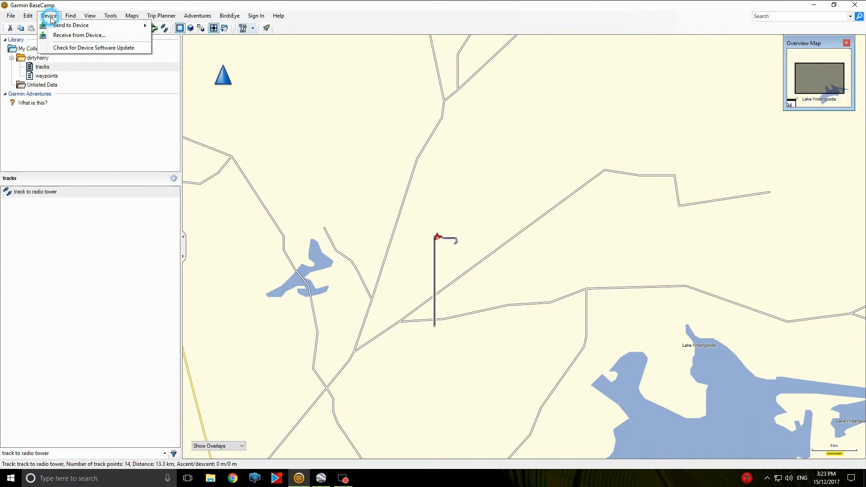
{"action": "mouse_move", "coordinate": [70, 25]}
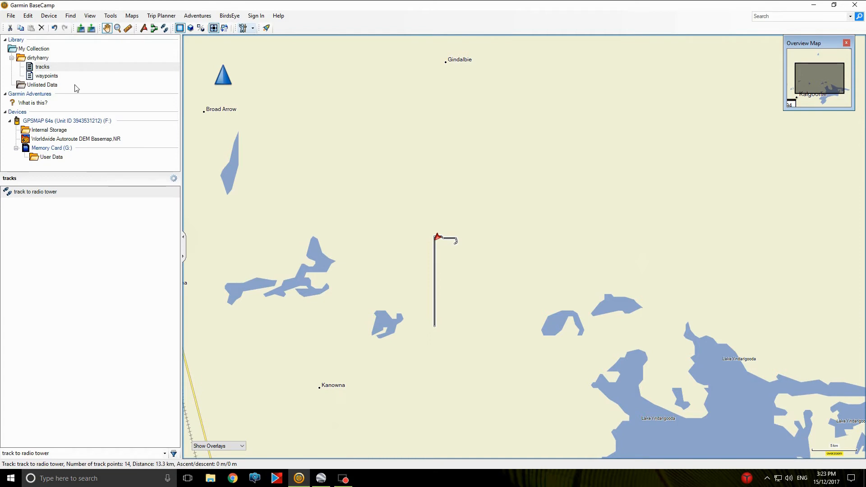
{"action": "mouse_move", "coordinate": [77, 69]}
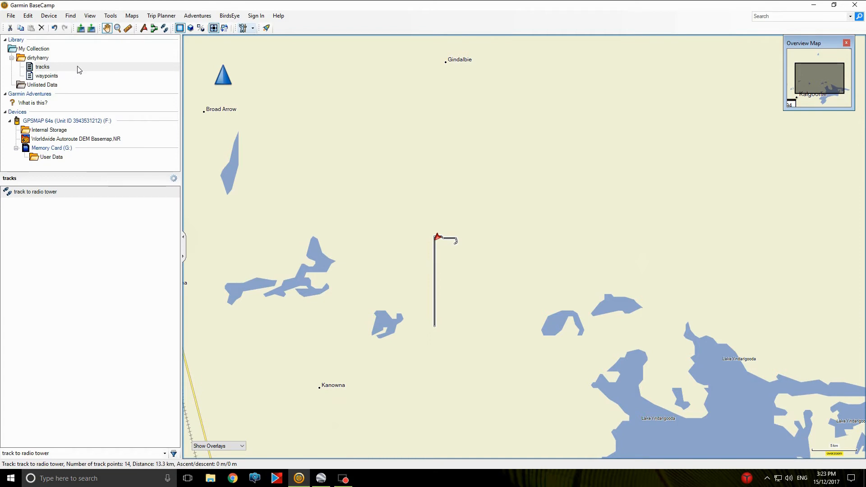
{"action": "mouse_move", "coordinate": [60, 72]}
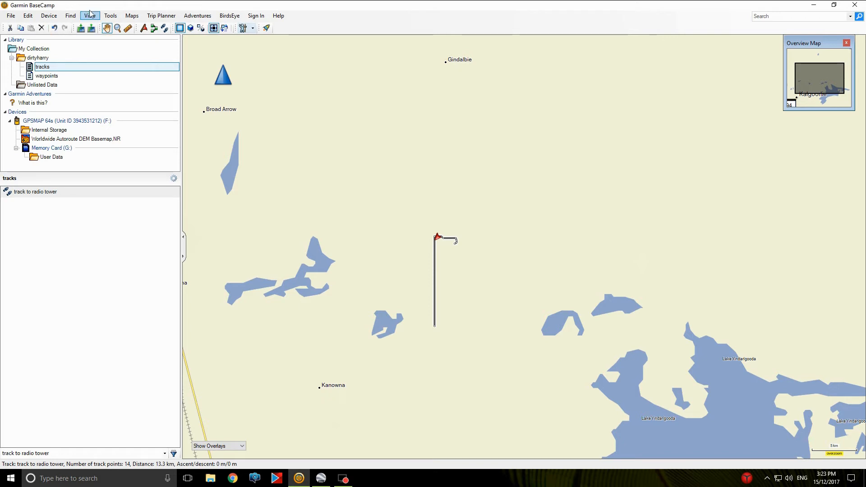
{"action": "mouse_move", "coordinate": [81, 28]}
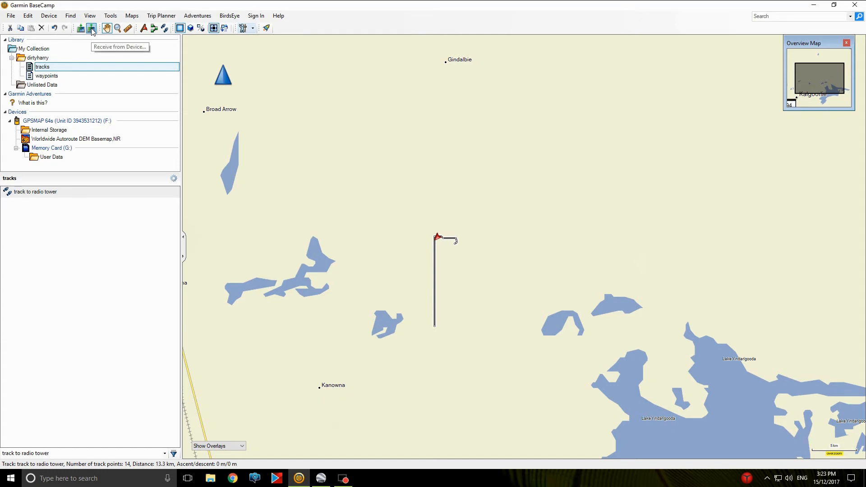
{"action": "mouse_move", "coordinate": [95, 34]}
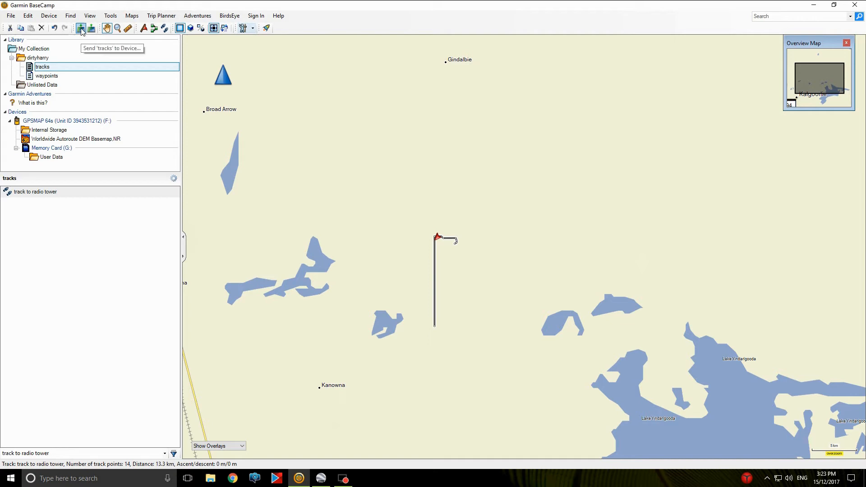
{"action": "left_click", "coordinate": [80, 28]}
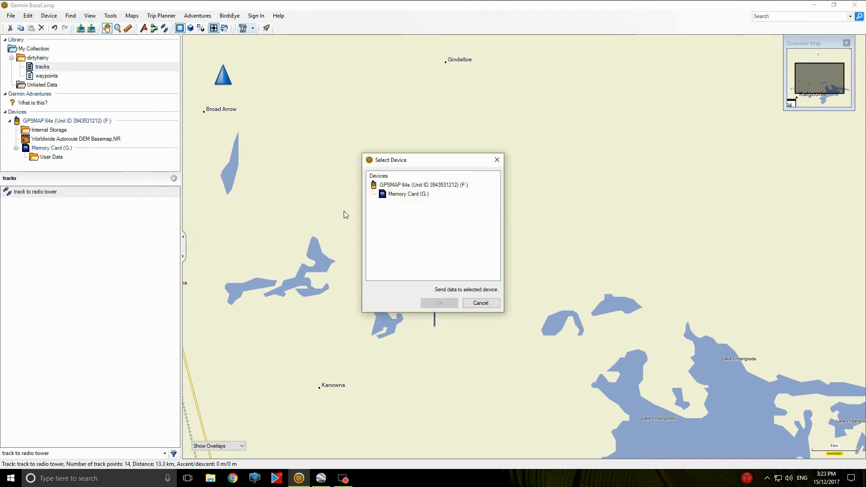
{"action": "left_click", "coordinate": [408, 193]}
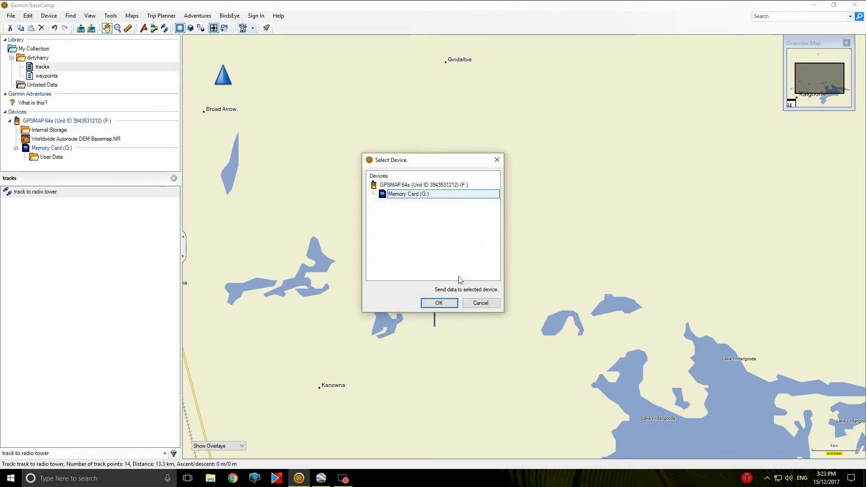
{"action": "left_click", "coordinate": [439, 304]}
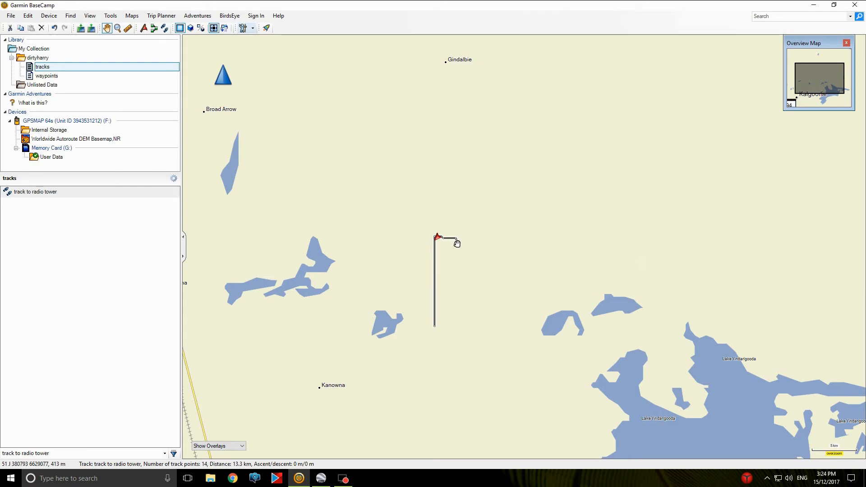
{"action": "mouse_move", "coordinate": [55, 78]}
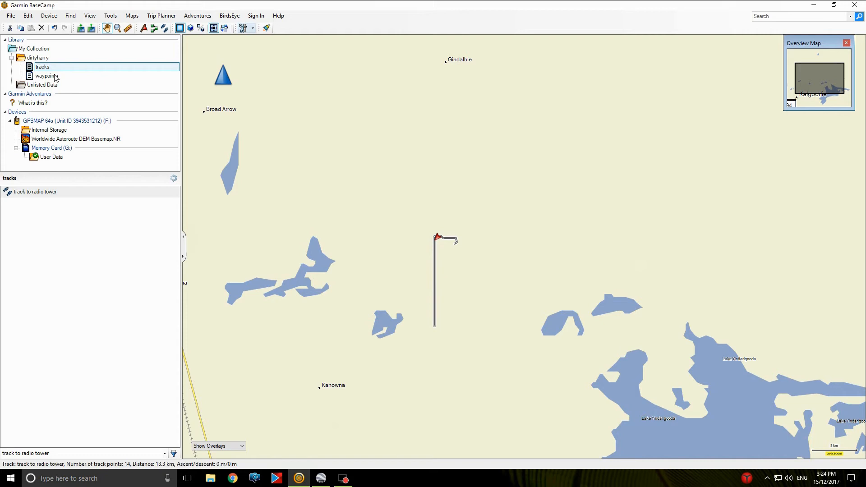
Step: Send the waypoints list to the GPSMAP 64s Memory Card (G:), then exit BaseCamp
{"action": "left_click", "coordinate": [46, 76]}
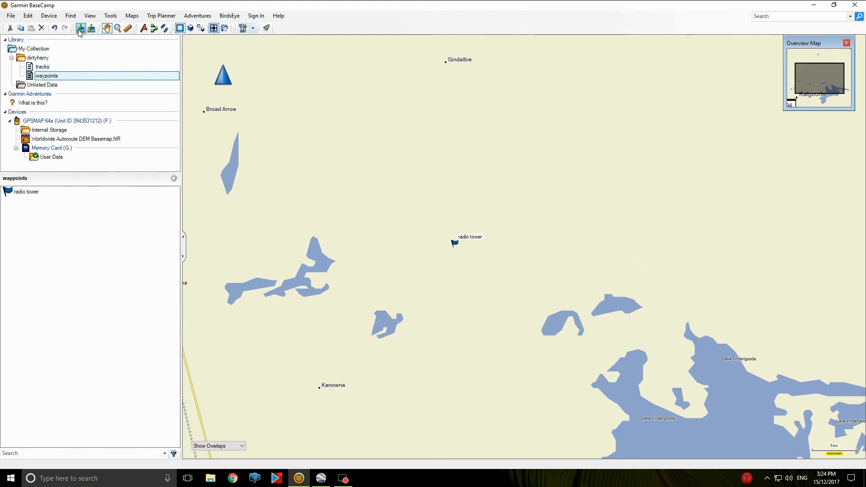
{"action": "left_click", "coordinate": [80, 28]}
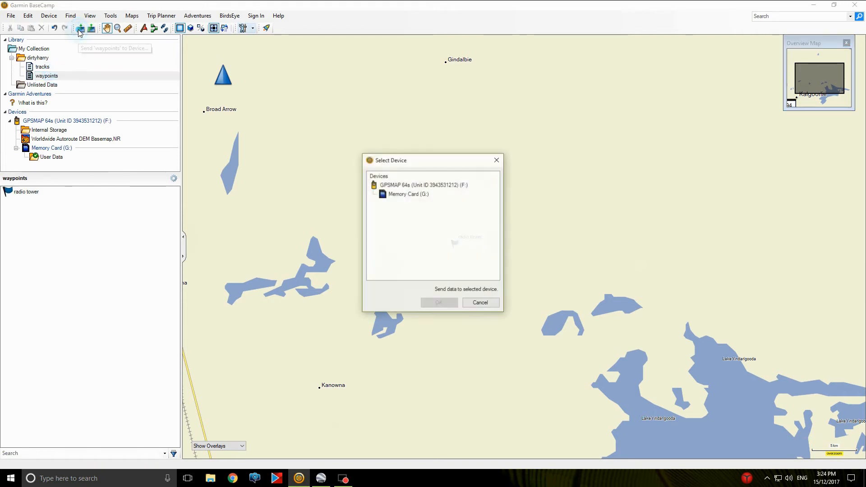
{"action": "left_click", "coordinate": [408, 194]}
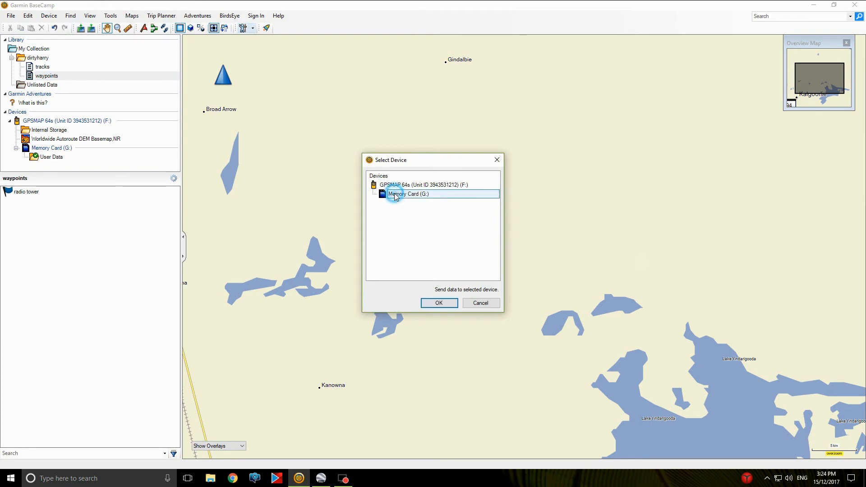
{"action": "left_click", "coordinate": [438, 303]}
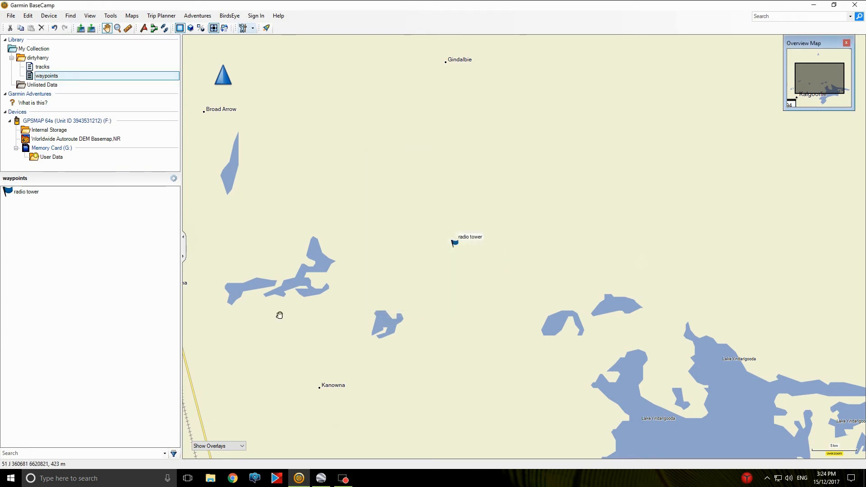
{"action": "mouse_move", "coordinate": [86, 171]}
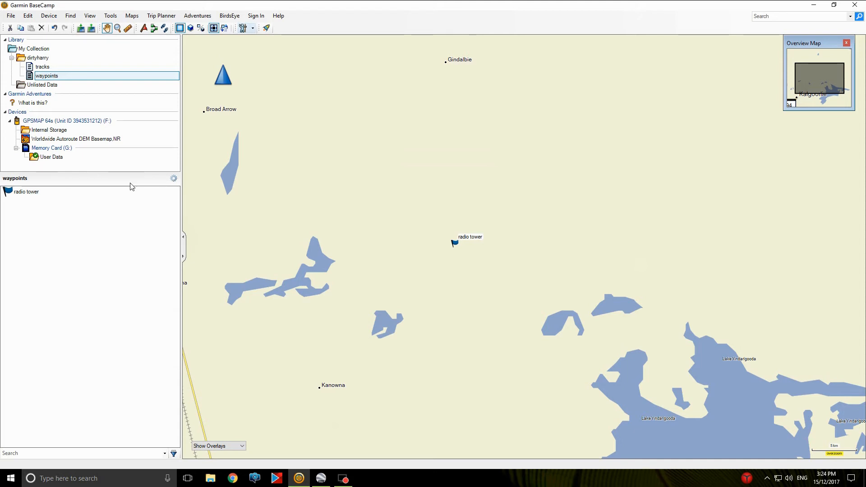
{"action": "mouse_move", "coordinate": [174, 190]}
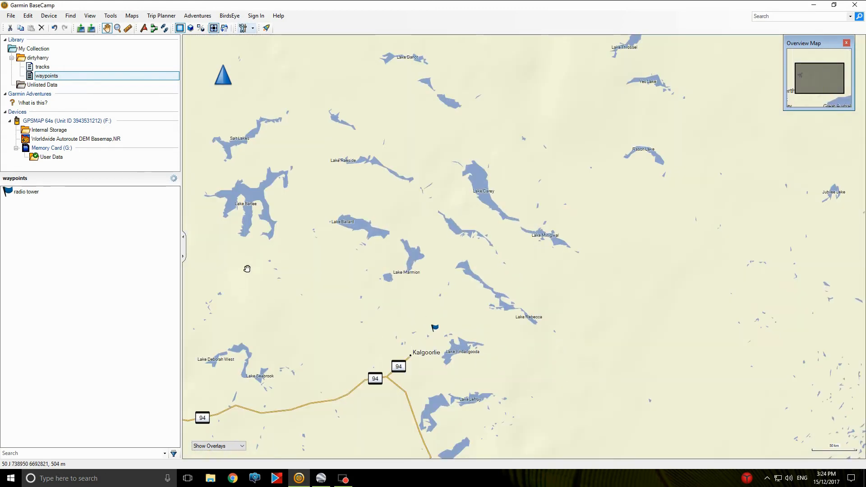
{"action": "left_click", "coordinate": [42, 66]}
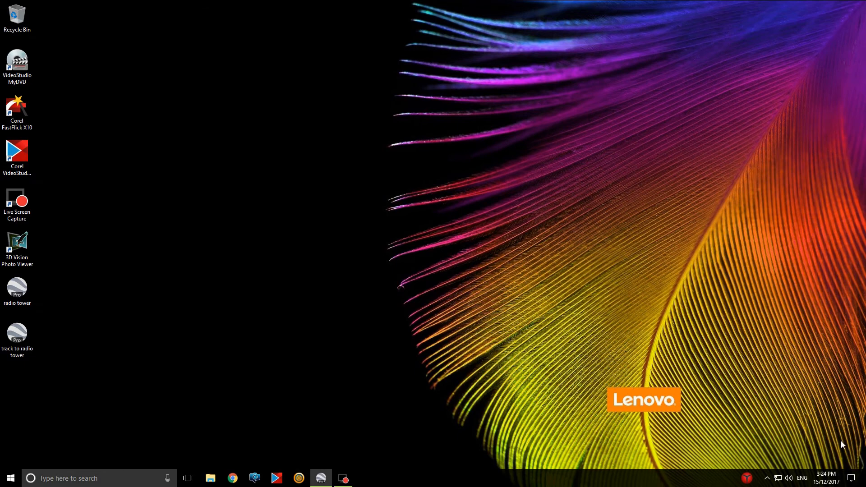
Step: Eject Garmin GPSMAP 64s (F:) using Safely Remove Hardware in the system tray
{"action": "left_click", "coordinate": [766, 478]}
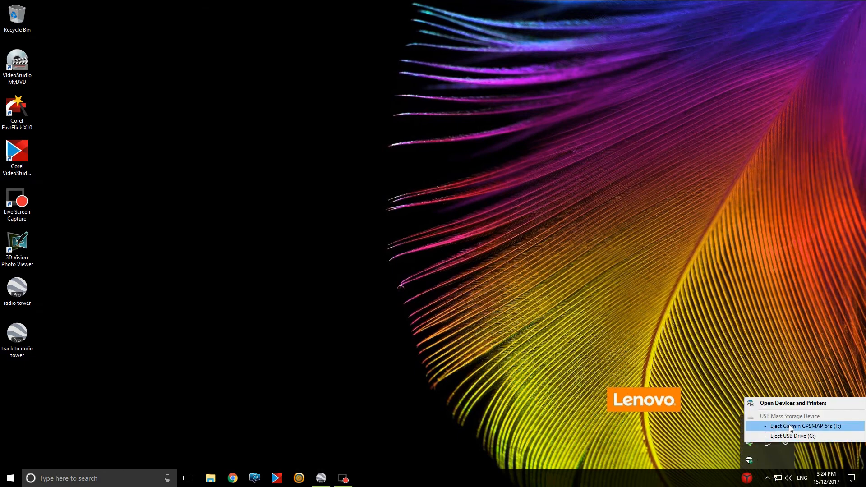
{"action": "left_click", "coordinate": [805, 426]}
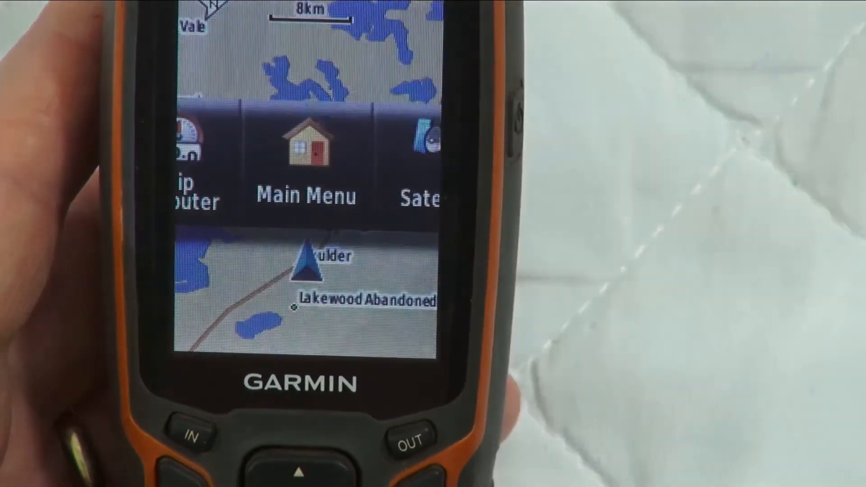
{"action": "left_click", "coordinate": [306, 161]}
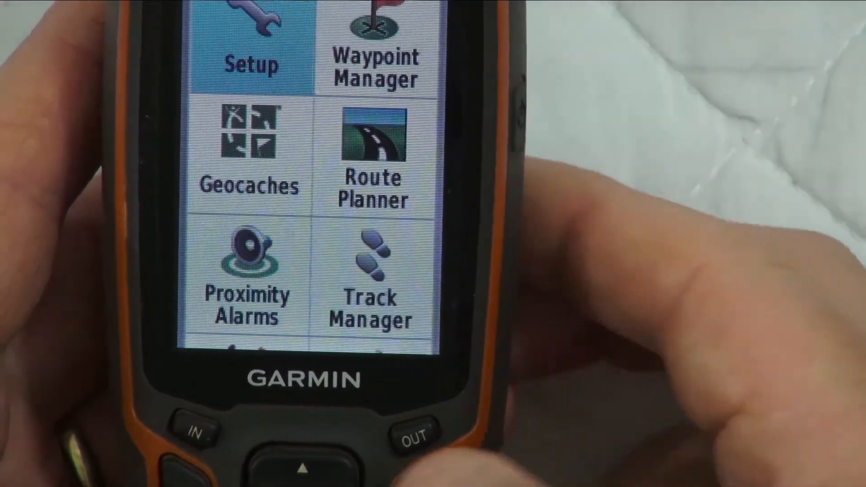